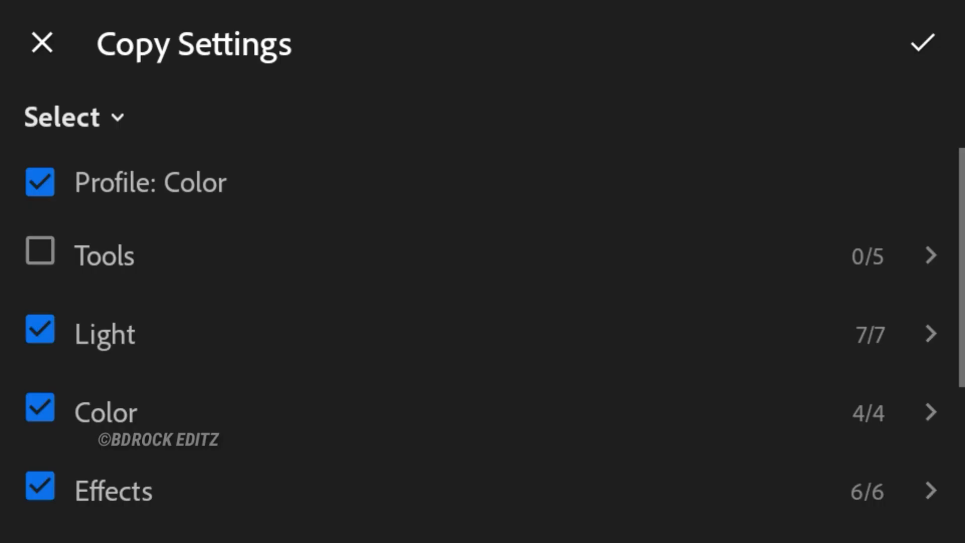
Review which edit settings get copied, adjusting a colour Luminance option.
{"action": "left_click", "coordinate": [923, 44]}
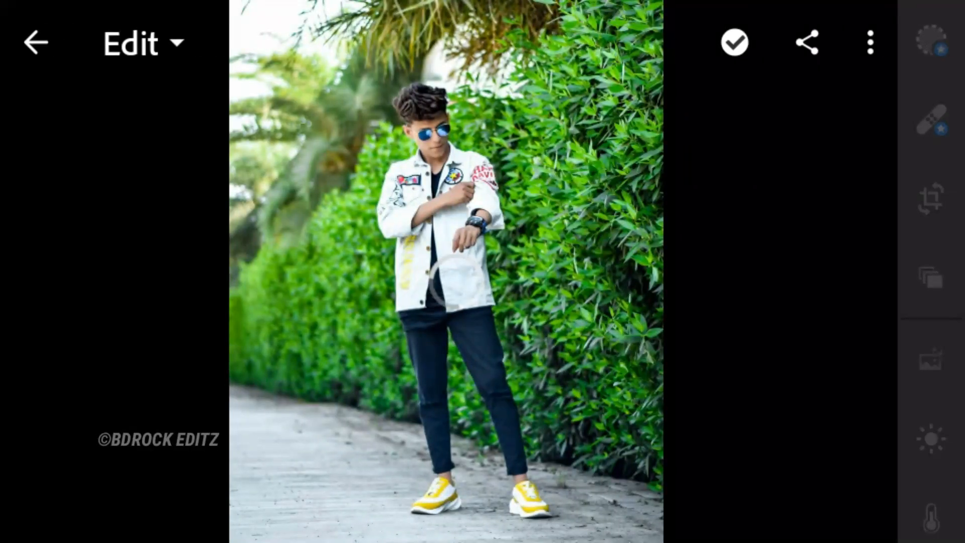
{"action": "left_click", "coordinate": [869, 44]}
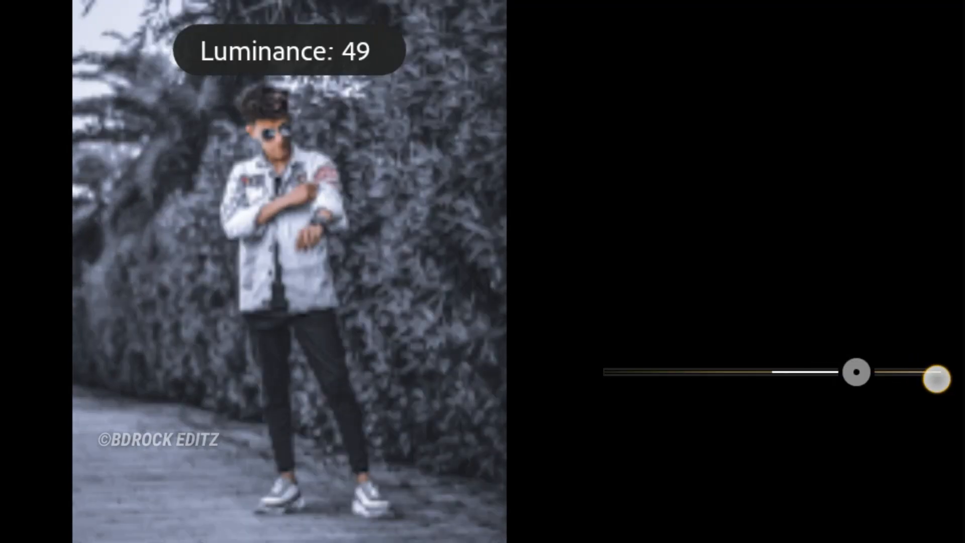
{"action": "left_click_drag", "start_coordinate": [935, 372], "coordinate": [701, 372]}
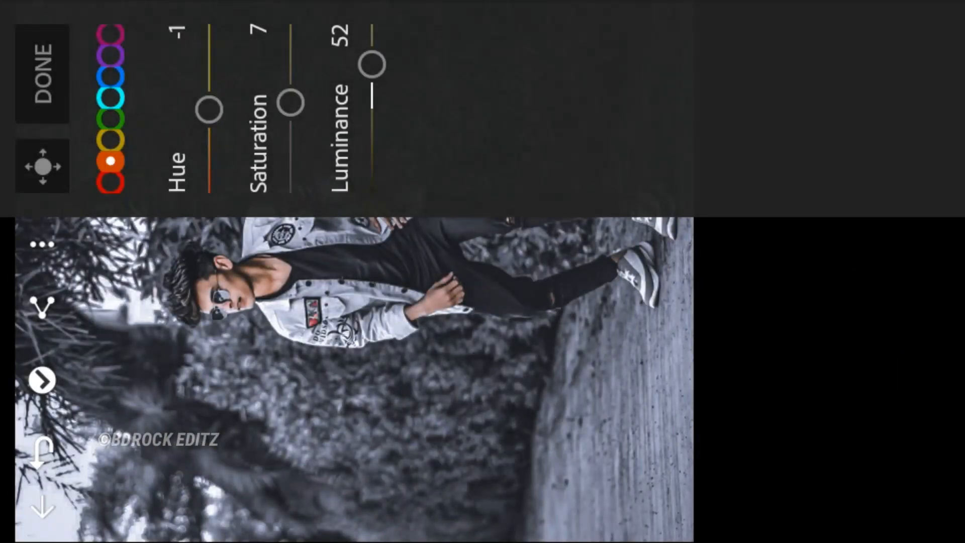
{"action": "left_click", "coordinate": [42, 73]}
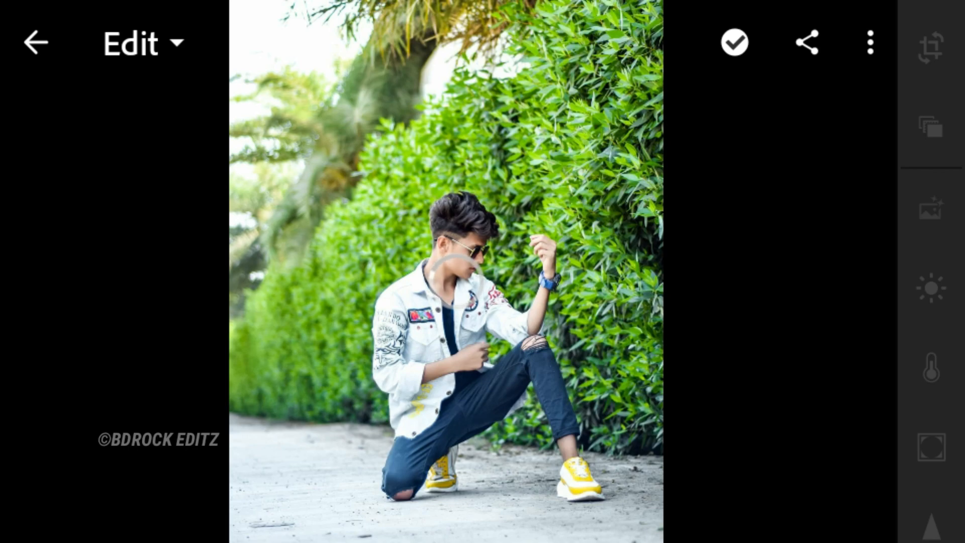
Apply the copied grade to the kneeling photo and move on to the next portraits.
{"action": "left_click", "coordinate": [870, 42]}
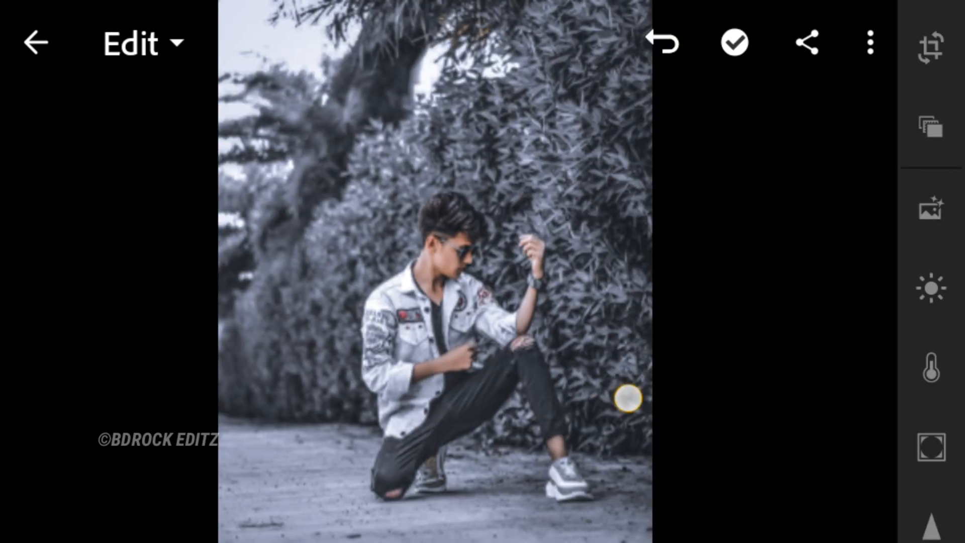
{"action": "left_click", "coordinate": [661, 43]}
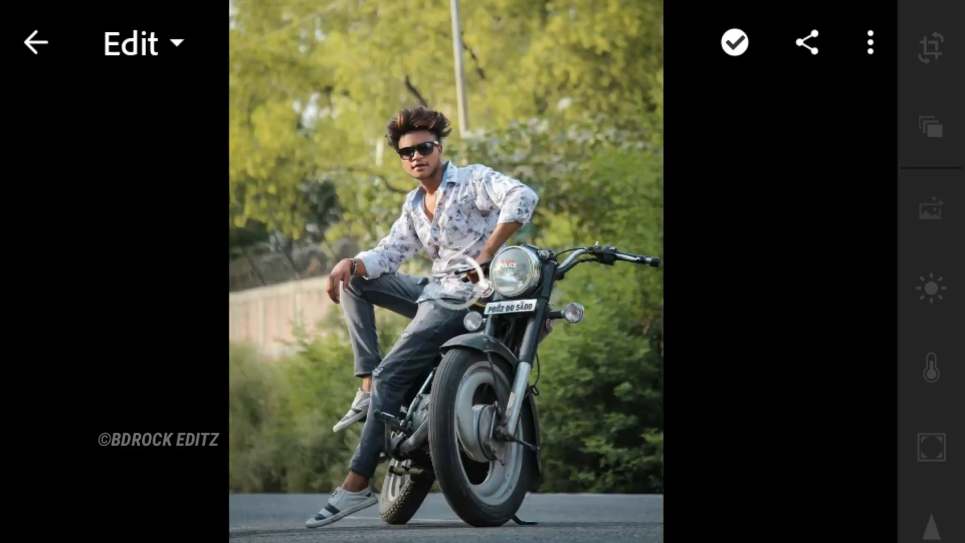
{"action": "left_click", "coordinate": [870, 42]}
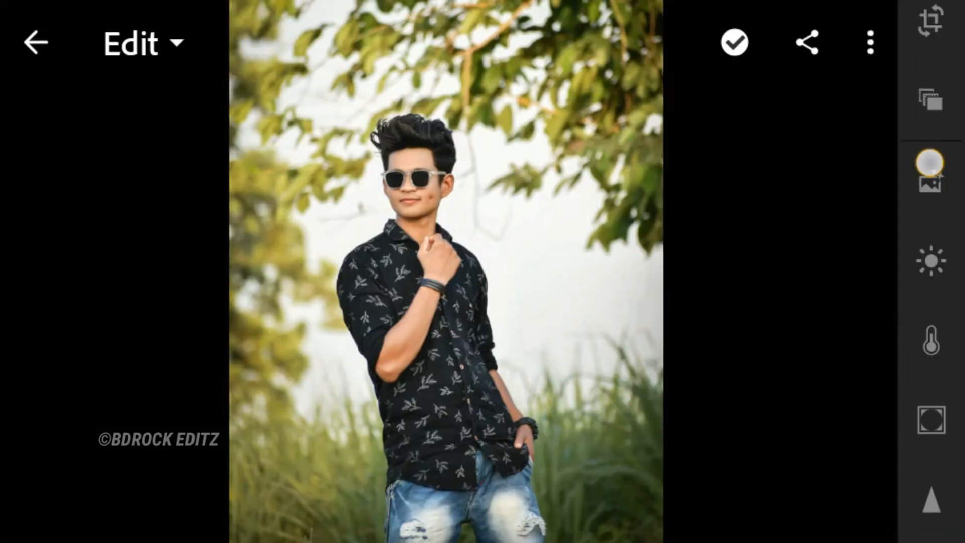
In the Light panel, set Exposure to -0.80EV and Contrast to 20.
{"action": "left_click", "coordinate": [930, 259]}
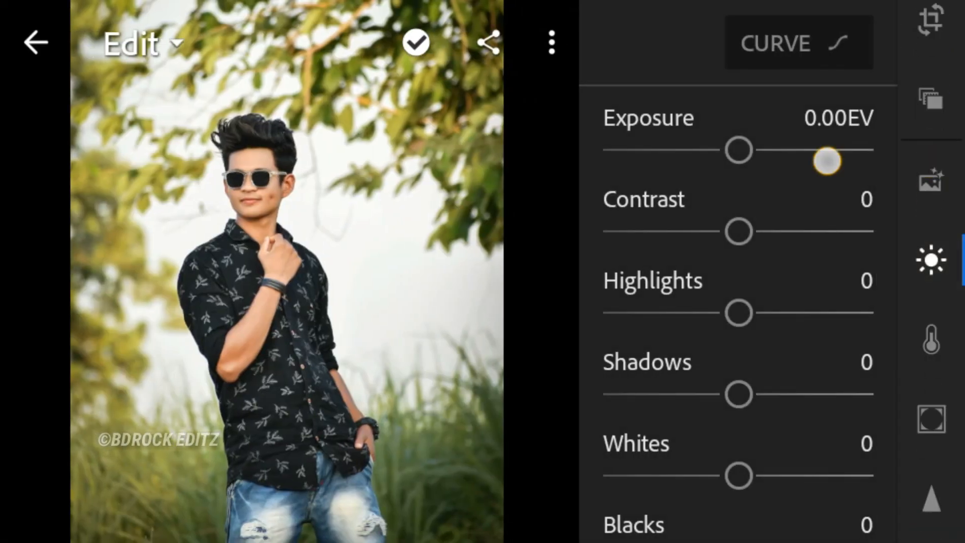
{"action": "left_click_drag", "start_coordinate": [827, 161], "coordinate": [746, 150]}
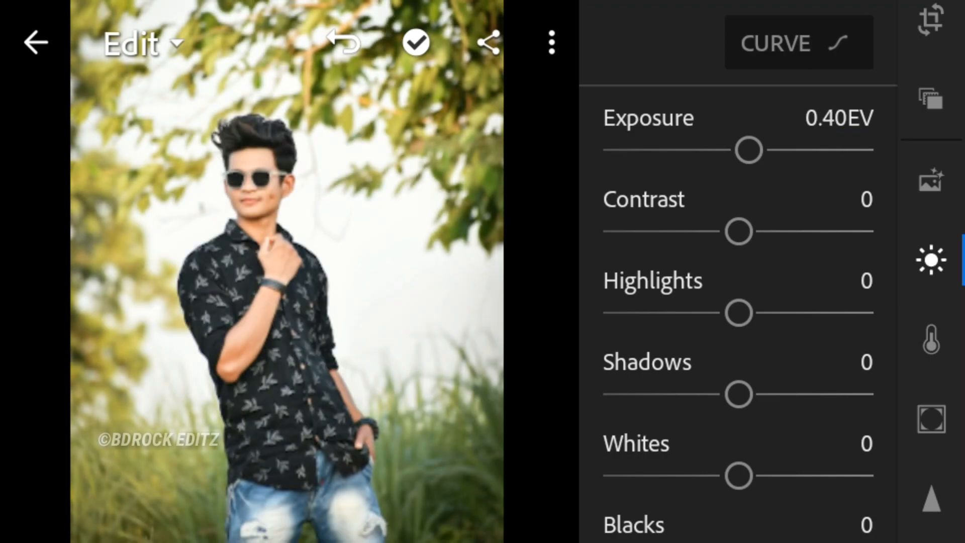
{"action": "left_click_drag", "start_coordinate": [747, 149], "coordinate": [757, 150]}
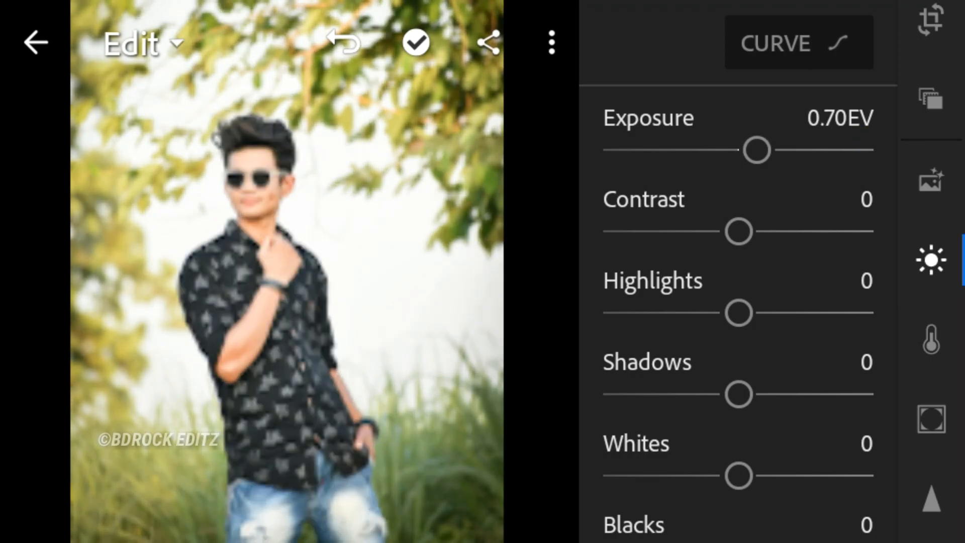
{"action": "left_click_drag", "start_coordinate": [755, 150], "coordinate": [761, 149]}
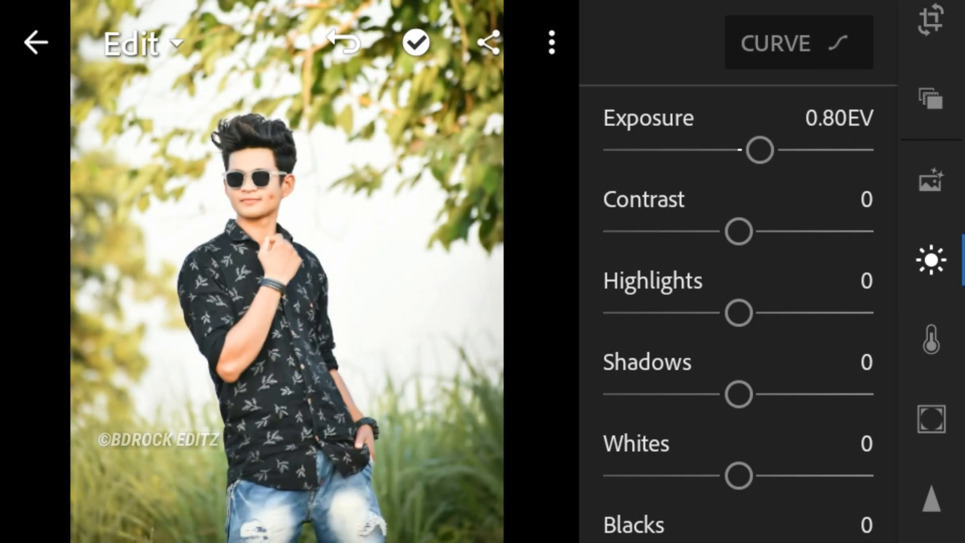
{"action": "left_click_drag", "start_coordinate": [739, 230], "coordinate": [742, 231]}
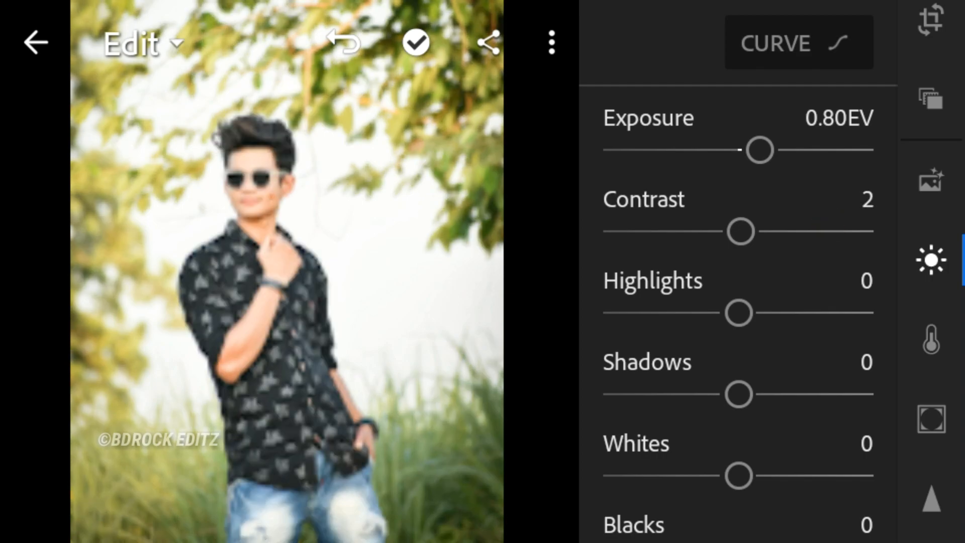
{"action": "left_click_drag", "start_coordinate": [741, 231], "coordinate": [748, 231]}
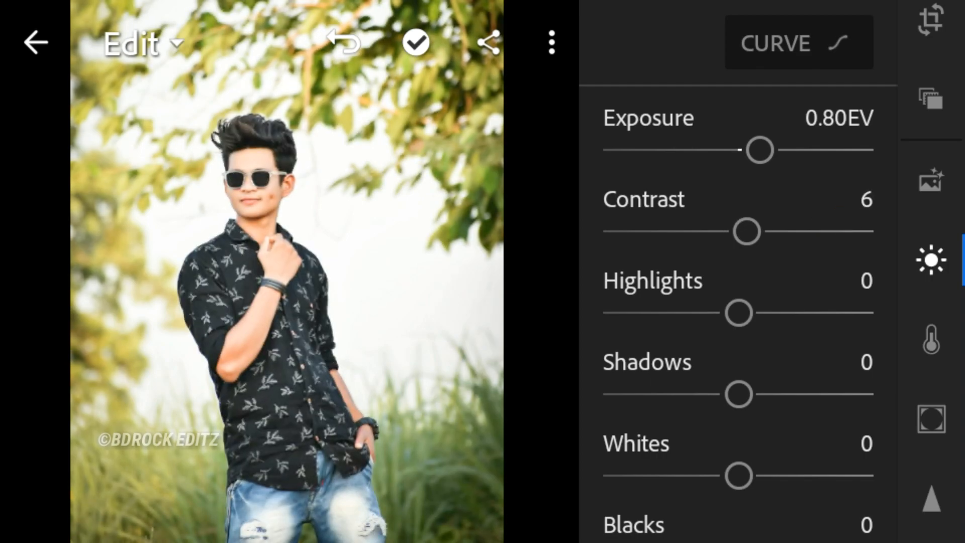
{"action": "left_click_drag", "start_coordinate": [759, 150], "coordinate": [737, 150]}
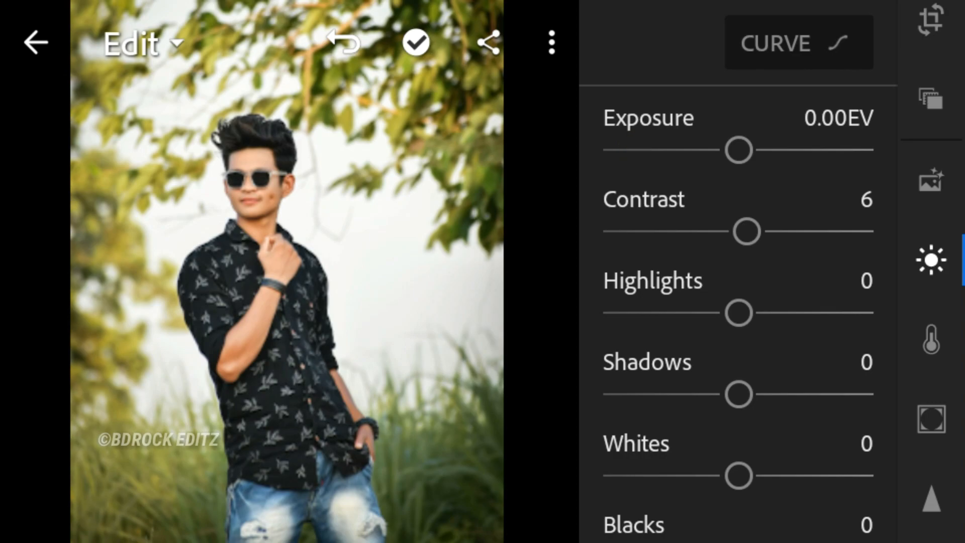
{"action": "left_click_drag", "start_coordinate": [739, 150], "coordinate": [724, 149]}
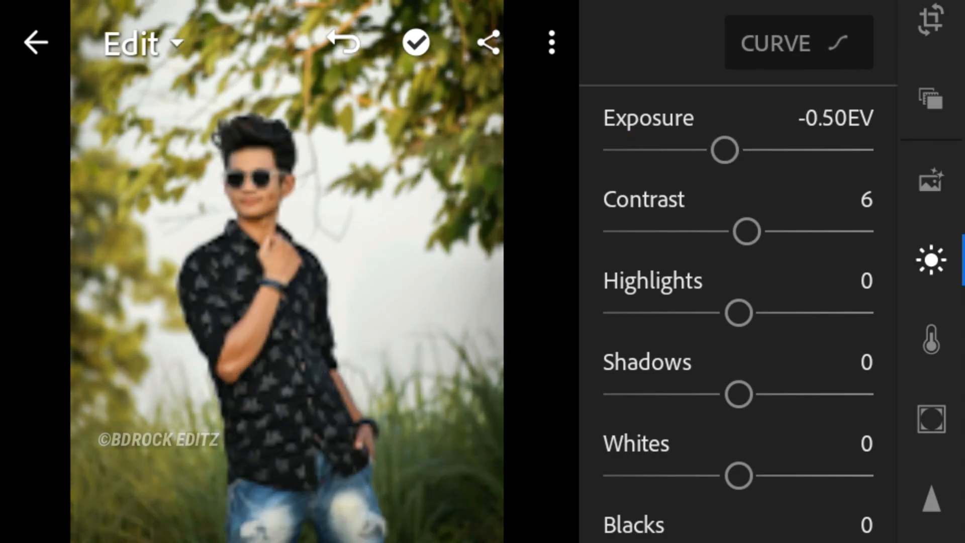
{"action": "left_click_drag", "start_coordinate": [725, 150], "coordinate": [719, 150]}
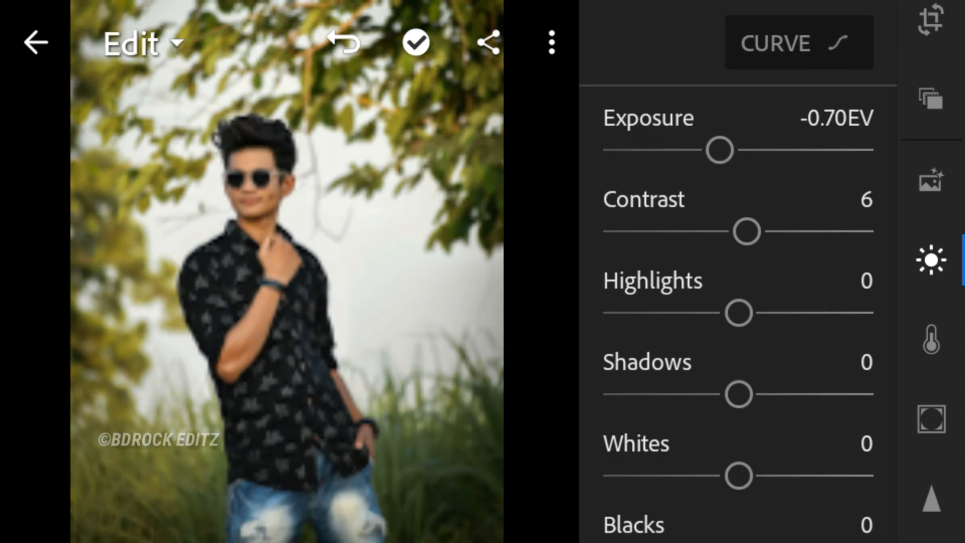
{"action": "left_click_drag", "start_coordinate": [720, 149], "coordinate": [717, 150]}
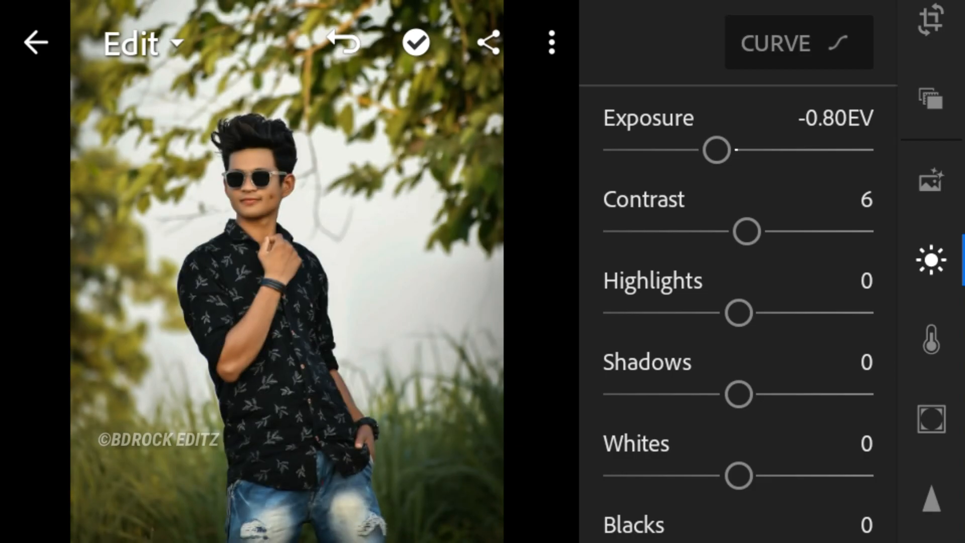
{"action": "left_click_drag", "start_coordinate": [746, 231], "coordinate": [837, 220]}
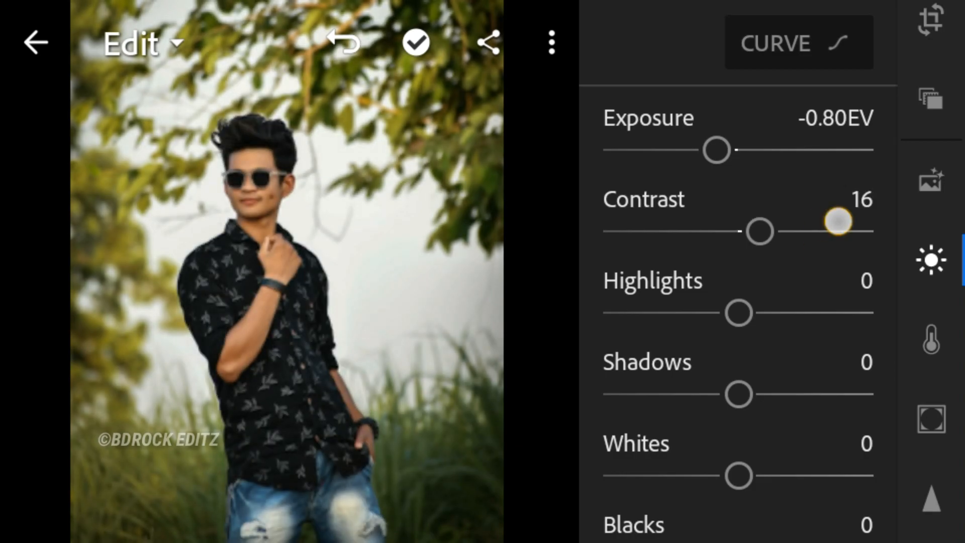
{"action": "left_click_drag", "start_coordinate": [836, 221], "coordinate": [763, 230]}
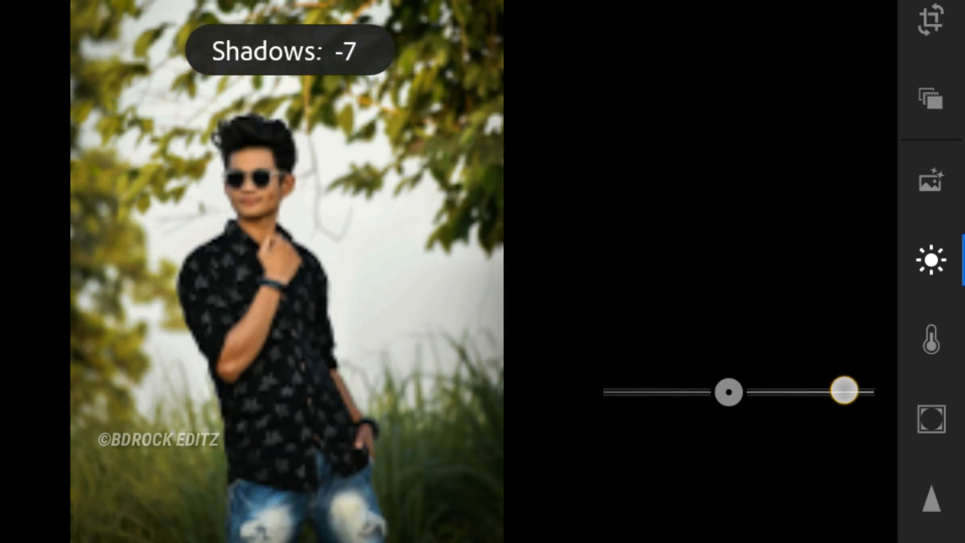
Lift Shadows to 65 and pull Whites down to -100.
{"action": "left_click_drag", "start_coordinate": [728, 392], "coordinate": [808, 391]}
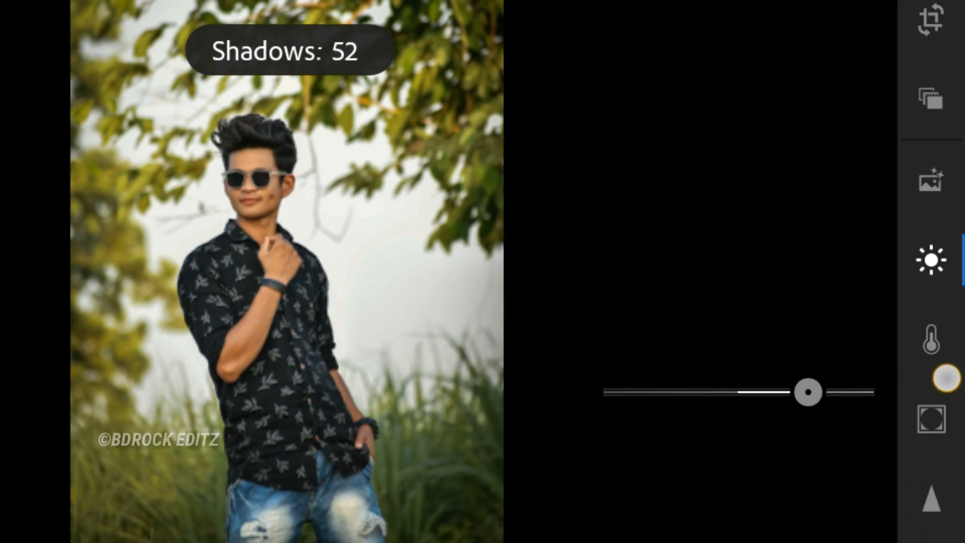
{"action": "left_click_drag", "start_coordinate": [808, 392], "coordinate": [830, 392]}
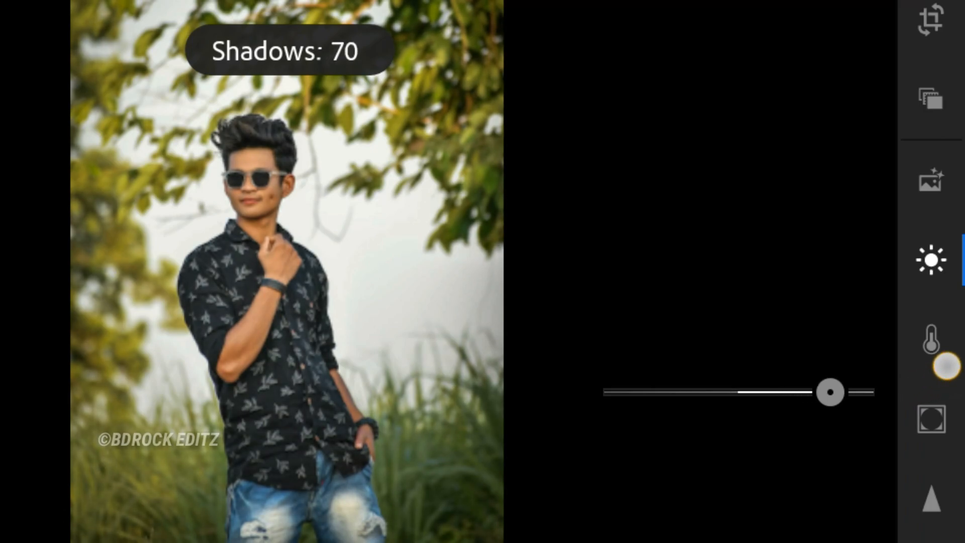
{"action": "left_click_drag", "start_coordinate": [829, 392], "coordinate": [826, 392]}
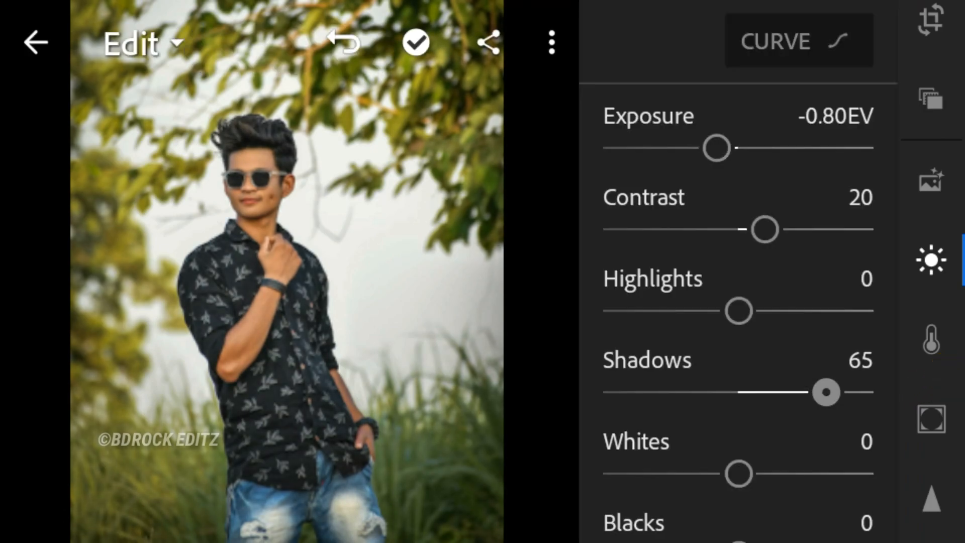
{"action": "scroll", "scroll_direction": "down", "scroll_amount": 3}
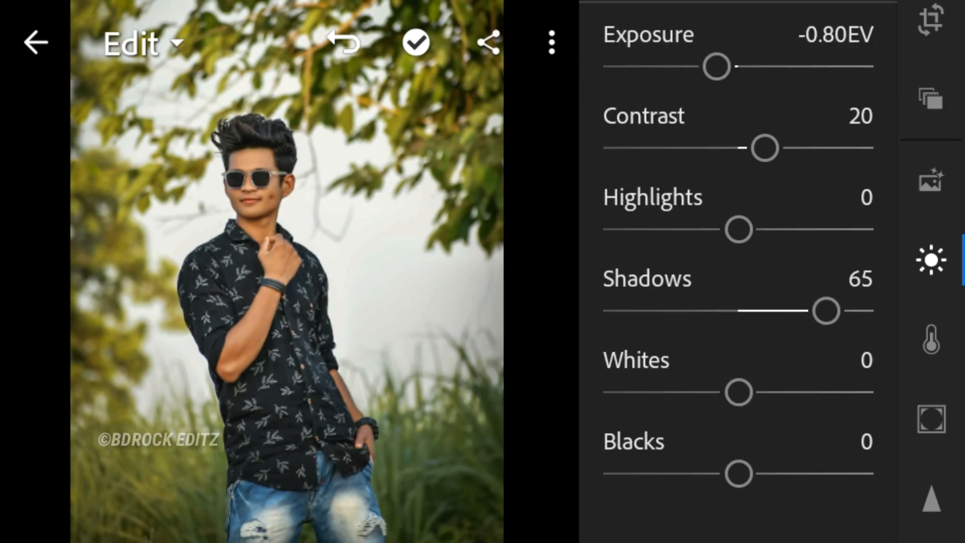
{"action": "left_click_drag", "start_coordinate": [738, 392], "coordinate": [602, 392]}
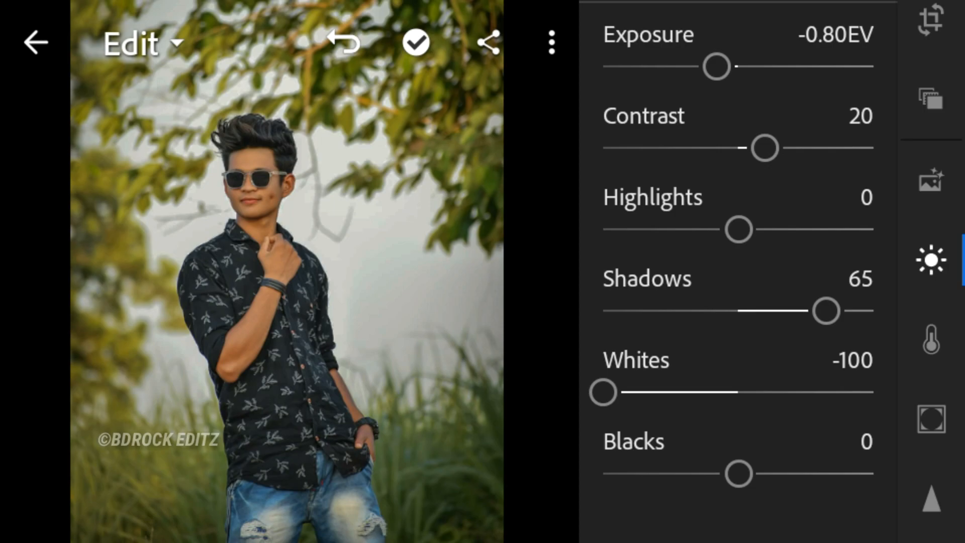
{"action": "left_click_drag", "start_coordinate": [738, 473], "coordinate": [723, 474]}
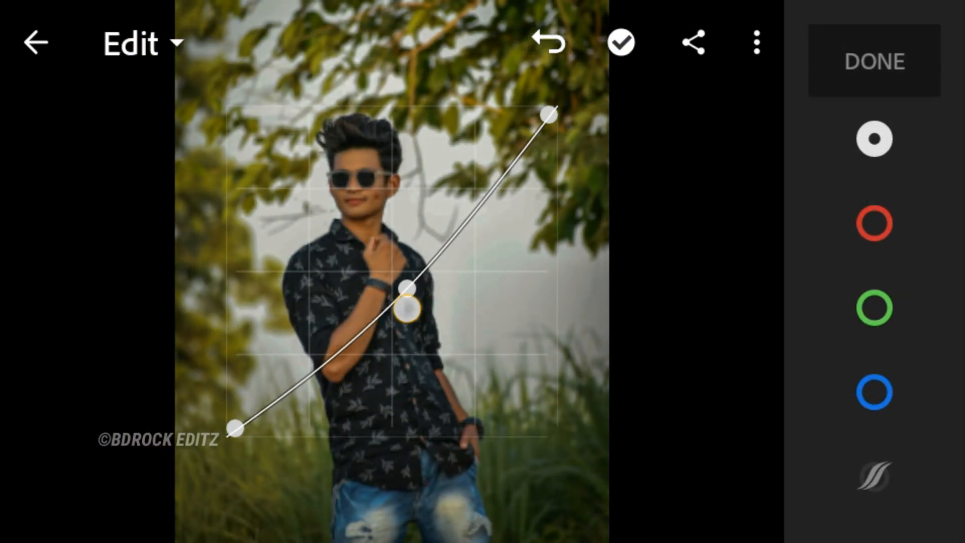
Bend the tone curve at the midpoint and lower the shadow point for a faded look.
{"action": "left_click_drag", "start_coordinate": [406, 307], "coordinate": [335, 384]}
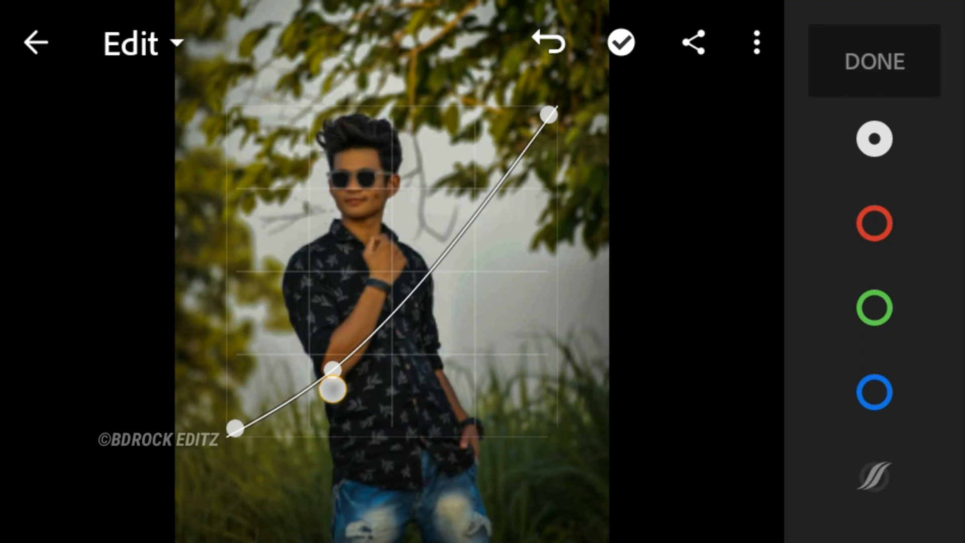
{"action": "left_click_drag", "start_coordinate": [332, 369], "coordinate": [332, 397]}
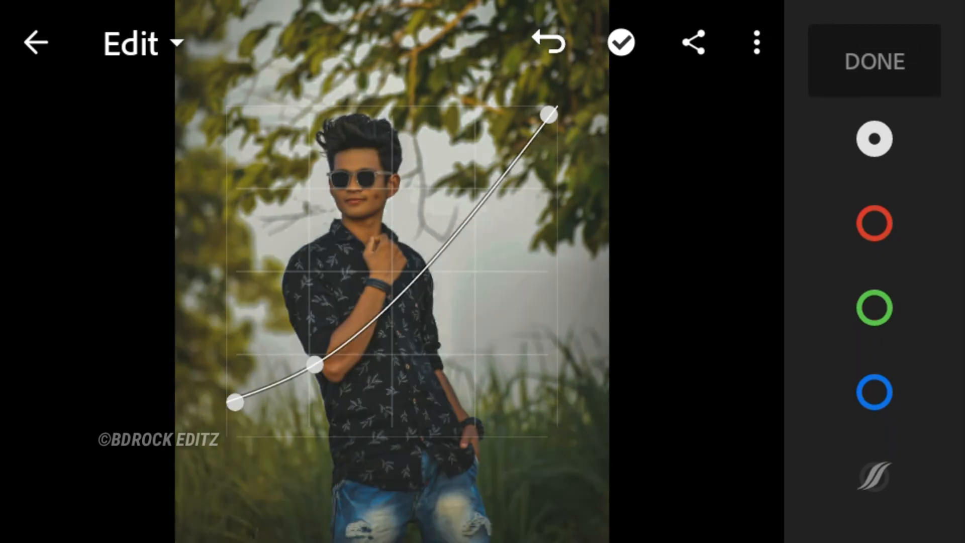
{"action": "left_click", "coordinate": [874, 61]}
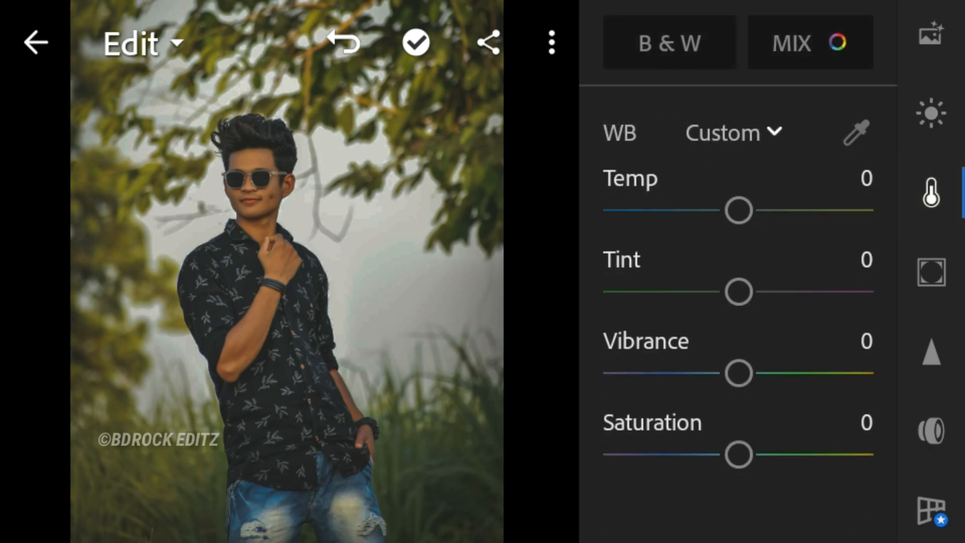
Warm Temp to 18, set Tint to -2 and lower Vibrance to -28.
{"action": "left_click_drag", "start_coordinate": [738, 210], "coordinate": [761, 211]}
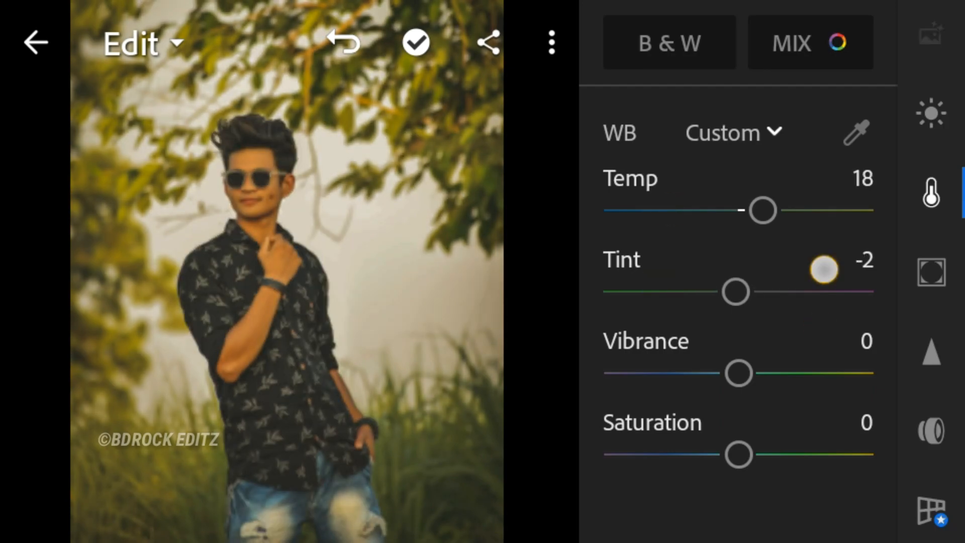
{"action": "left_click_drag", "start_coordinate": [738, 372], "coordinate": [701, 372]}
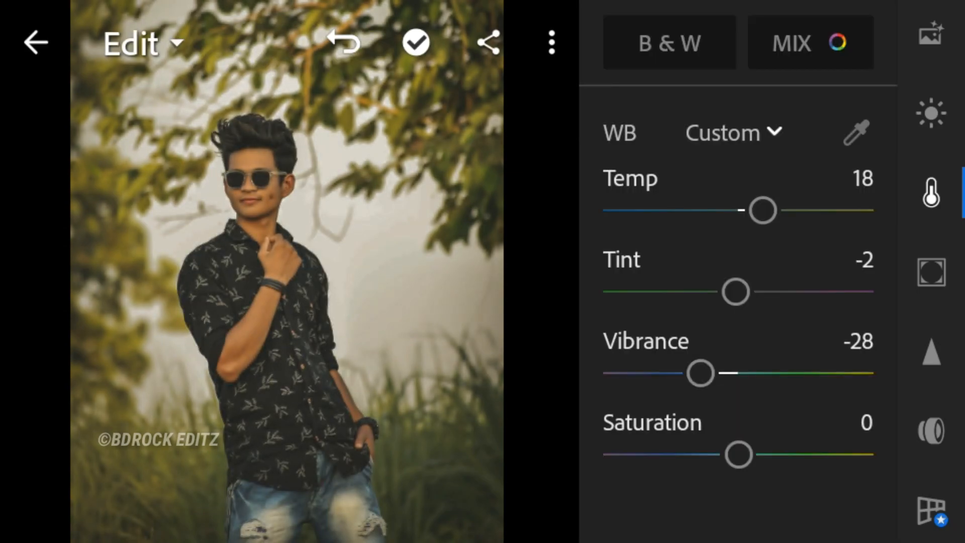
{"action": "left_click", "coordinate": [789, 42]}
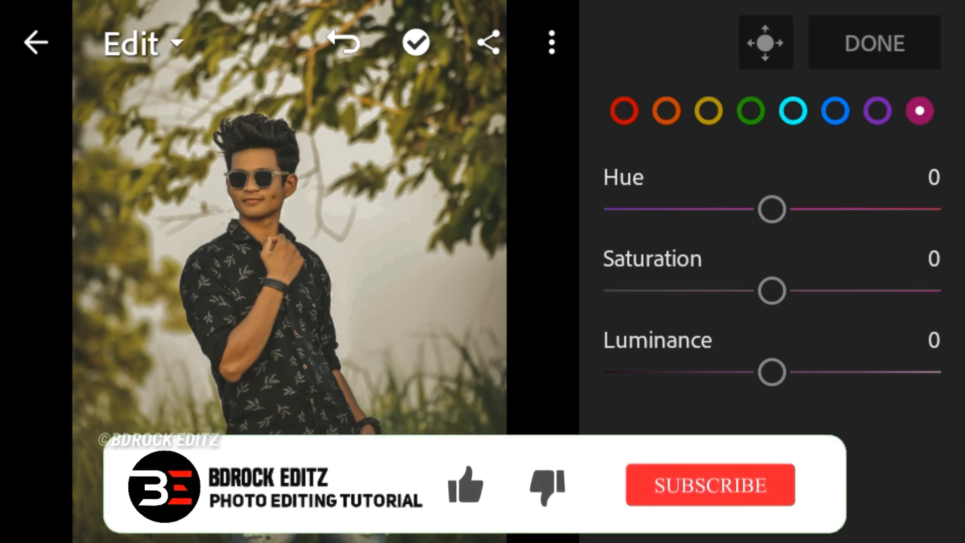
Mute reds (Sat -43, Lum -21) and brighten oranges (Sat 8, Lum 50).
{"action": "left_click", "coordinate": [624, 111]}
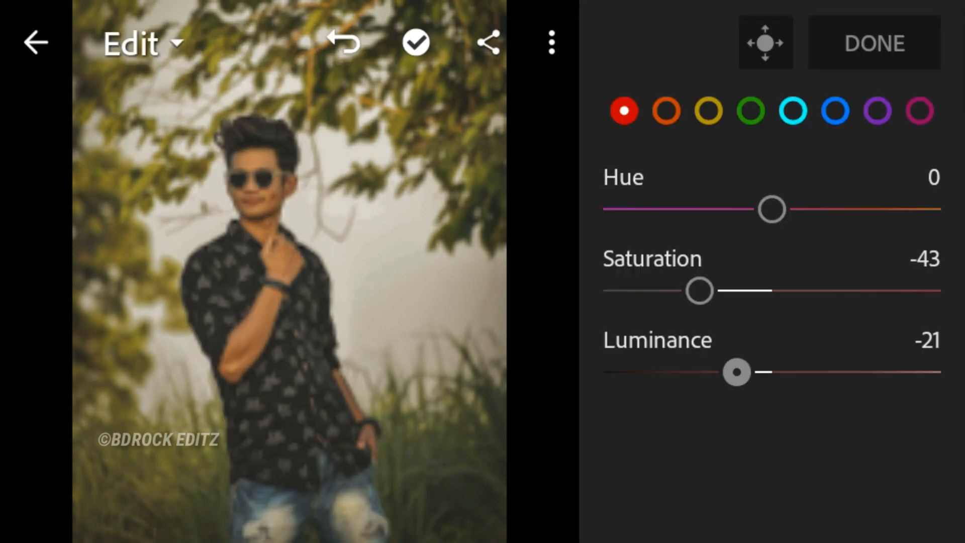
{"action": "left_click", "coordinate": [667, 112]}
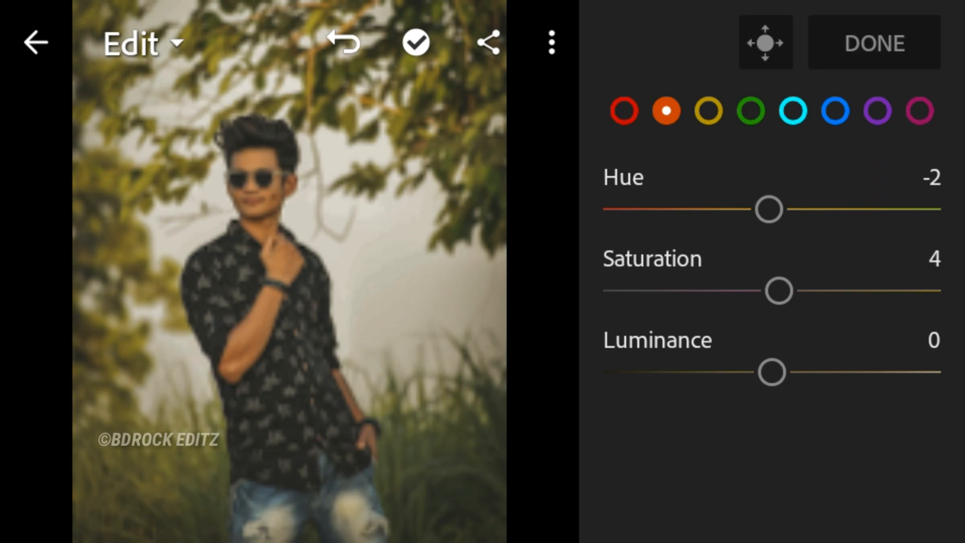
{"action": "left_click_drag", "start_coordinate": [778, 291], "coordinate": [786, 291]}
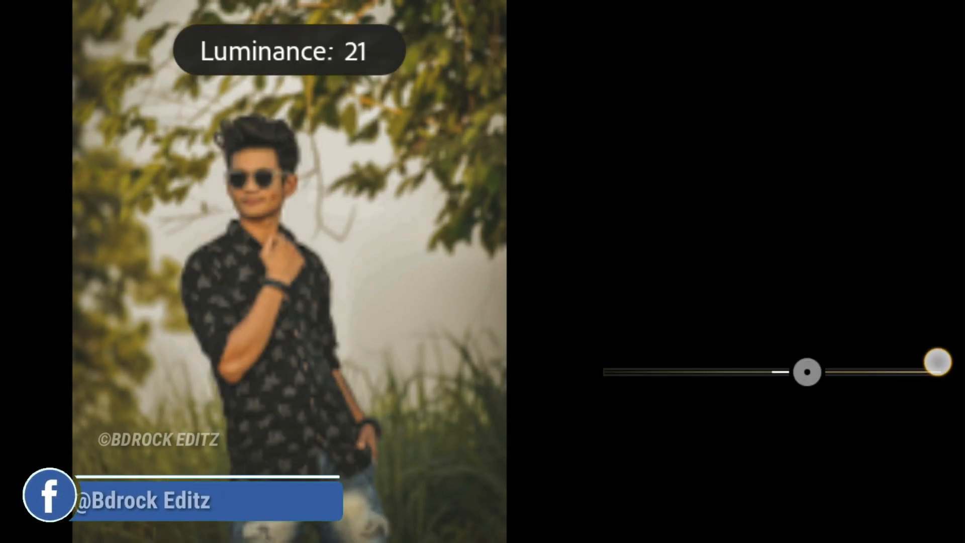
{"action": "left_click_drag", "start_coordinate": [806, 372], "coordinate": [843, 372]}
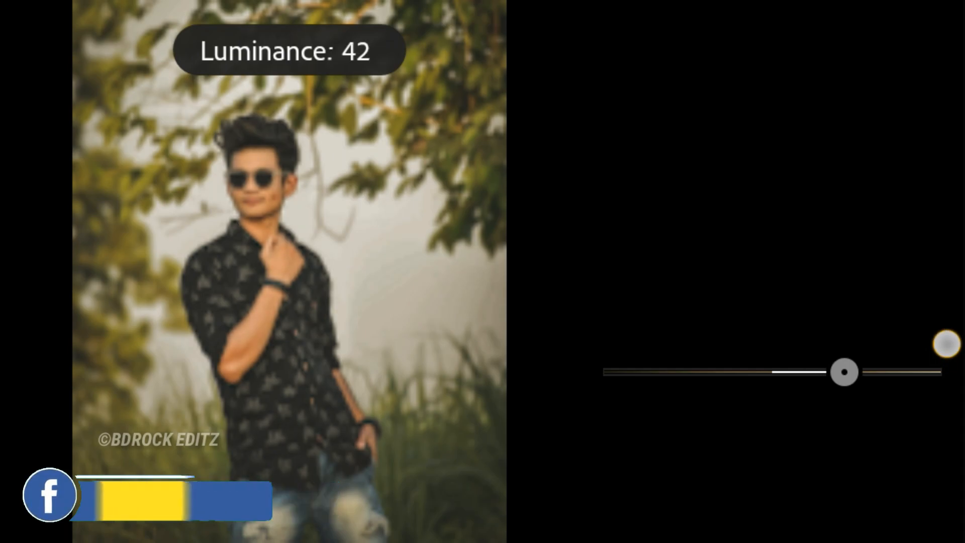
{"action": "left_click_drag", "start_coordinate": [845, 370], "coordinate": [855, 370]}
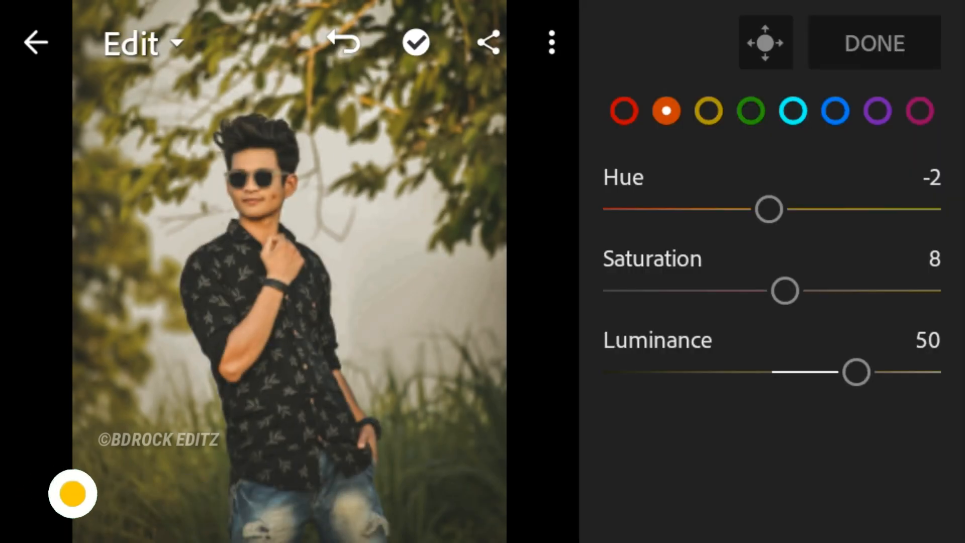
Set greens to Hue -100, Sat -100, Lum -4, and purple saturation to -100.
{"action": "left_click", "coordinate": [708, 112]}
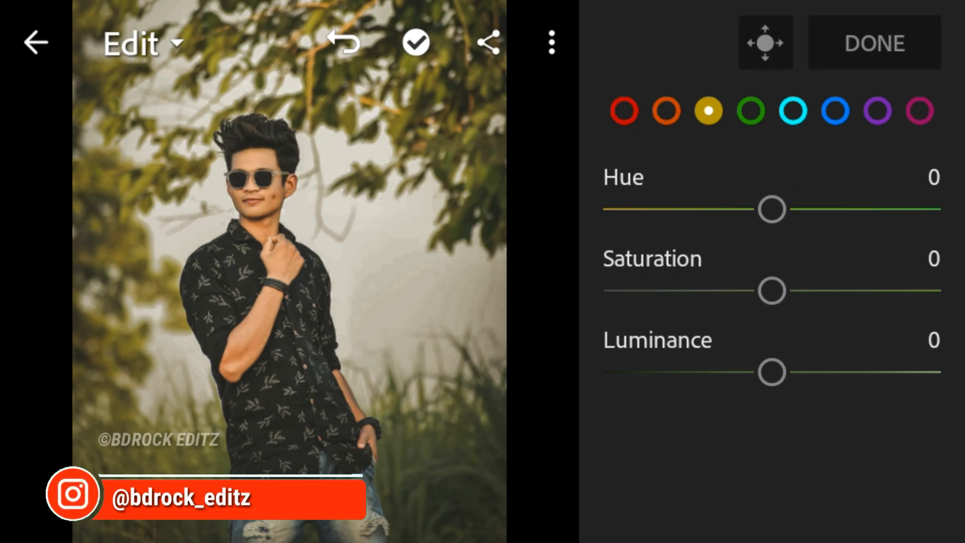
{"action": "left_click_drag", "start_coordinate": [772, 290], "coordinate": [669, 290]}
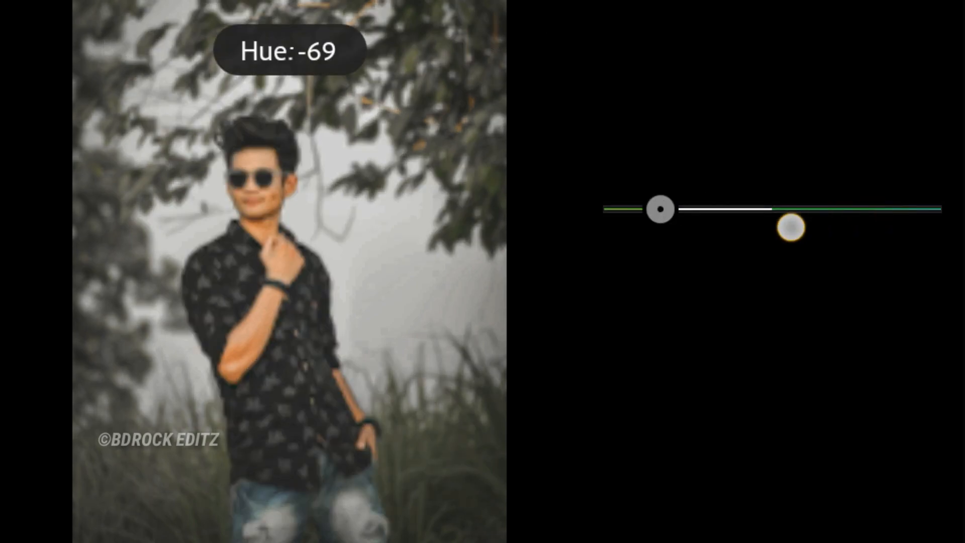
{"action": "left_click_drag", "start_coordinate": [661, 209], "coordinate": [603, 208]}
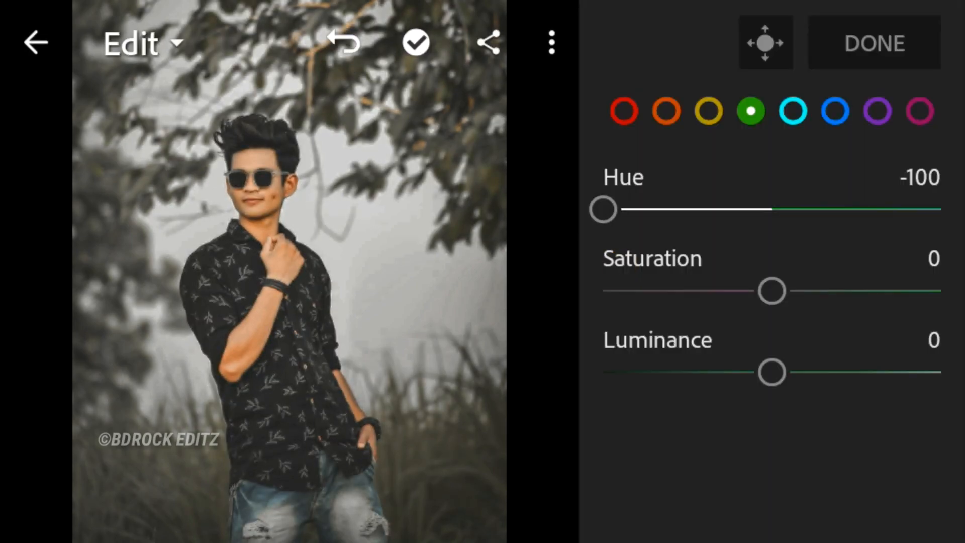
{"action": "left_click_drag", "start_coordinate": [772, 290], "coordinate": [603, 290]}
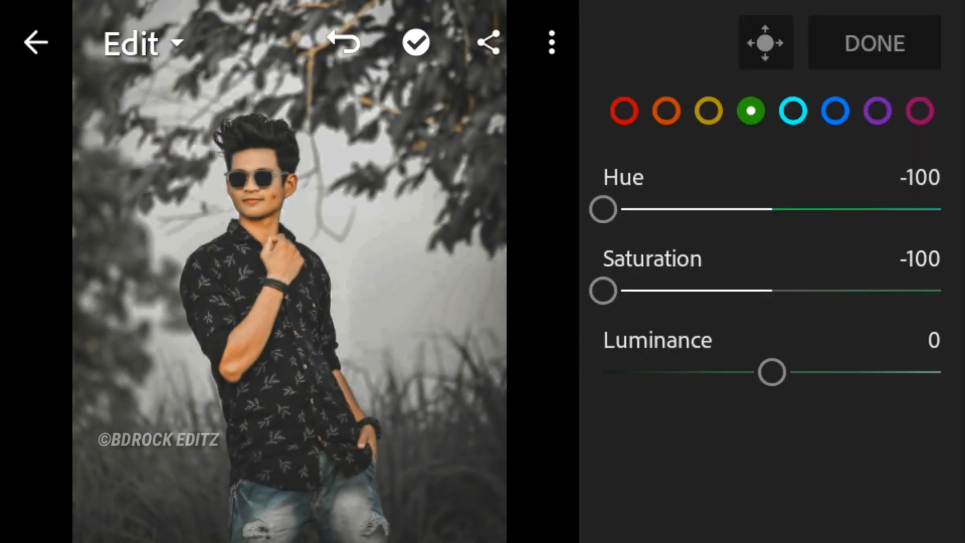
{"action": "left_click_drag", "start_coordinate": [773, 372], "coordinate": [764, 371]}
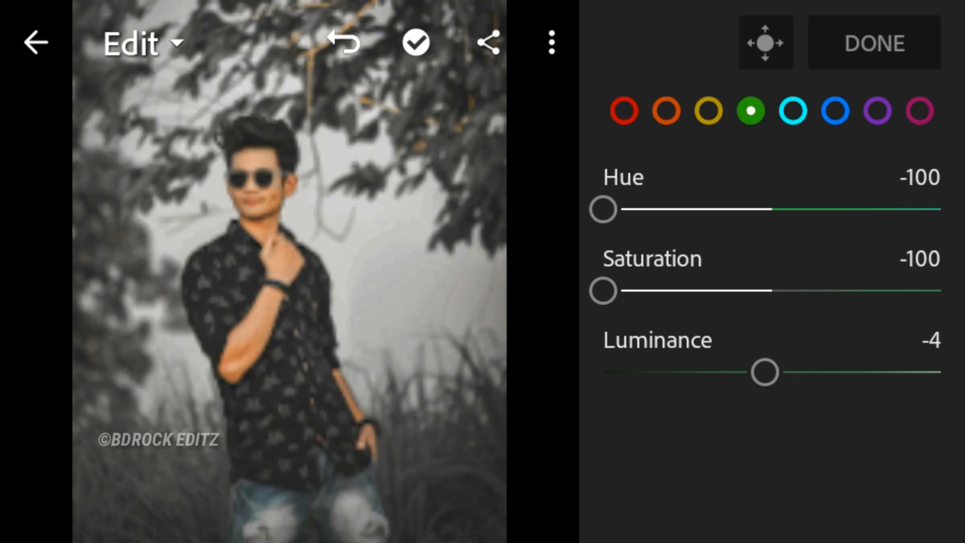
{"action": "left_click", "coordinate": [792, 112]}
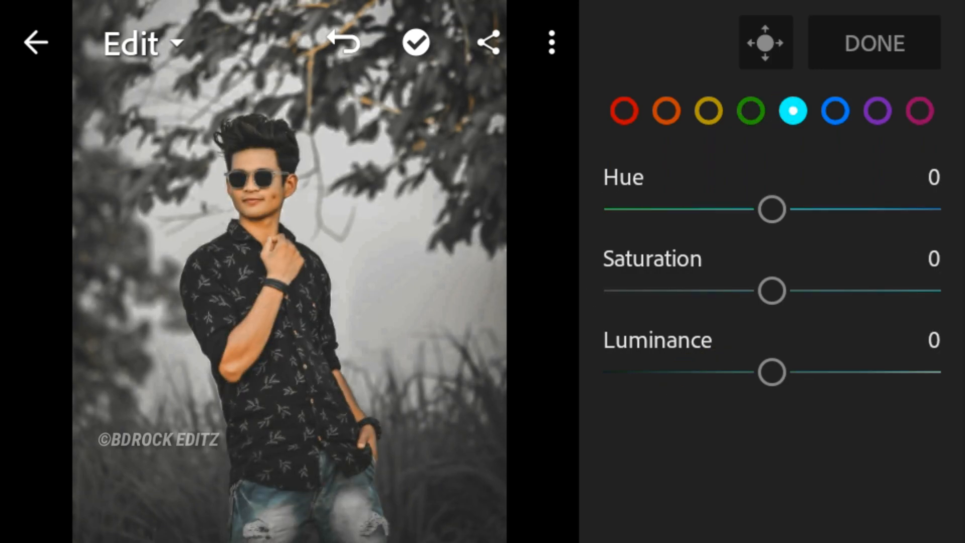
{"action": "left_click", "coordinate": [834, 110]}
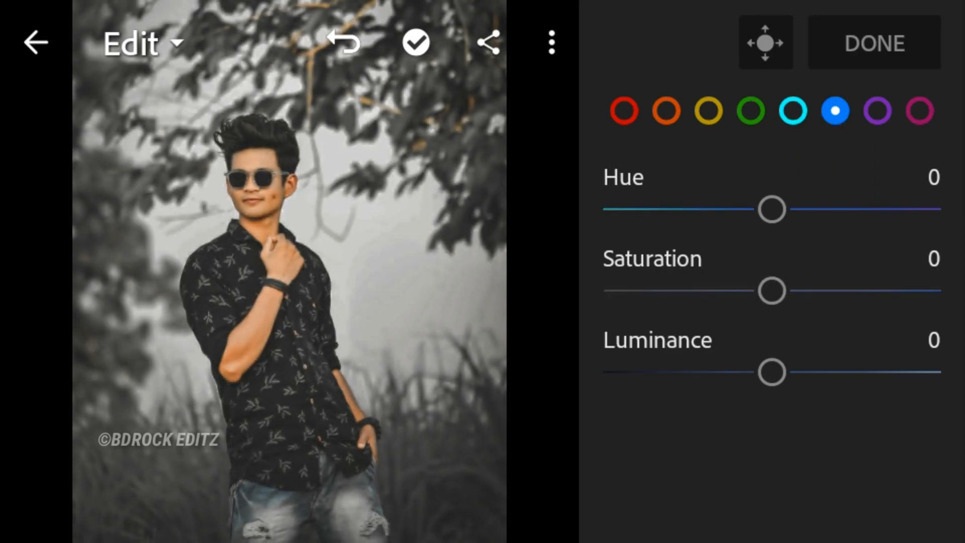
{"action": "left_click_drag", "start_coordinate": [772, 290], "coordinate": [603, 290]}
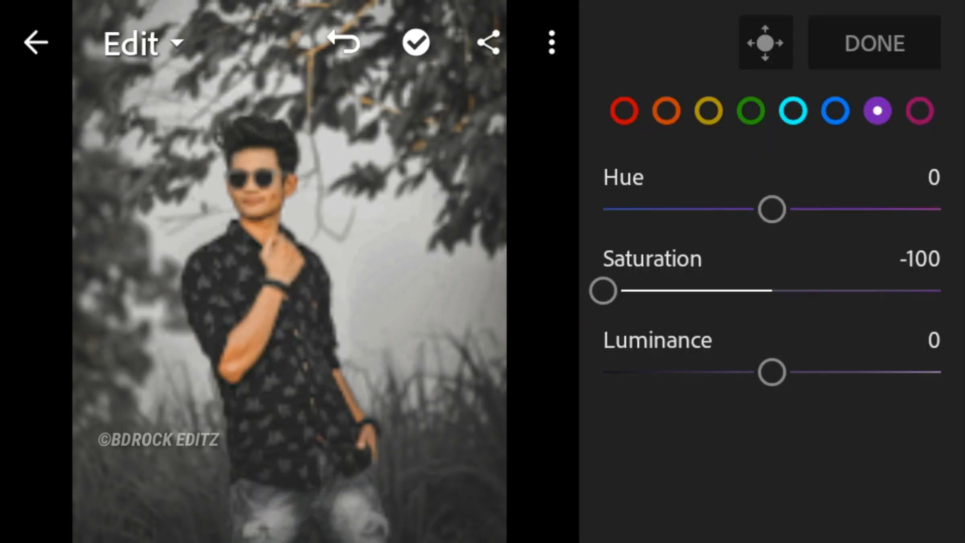
Dismiss the storage warning and set Clarity to 74 with Texture at 2 in Effects.
{"action": "left_click", "coordinate": [919, 112]}
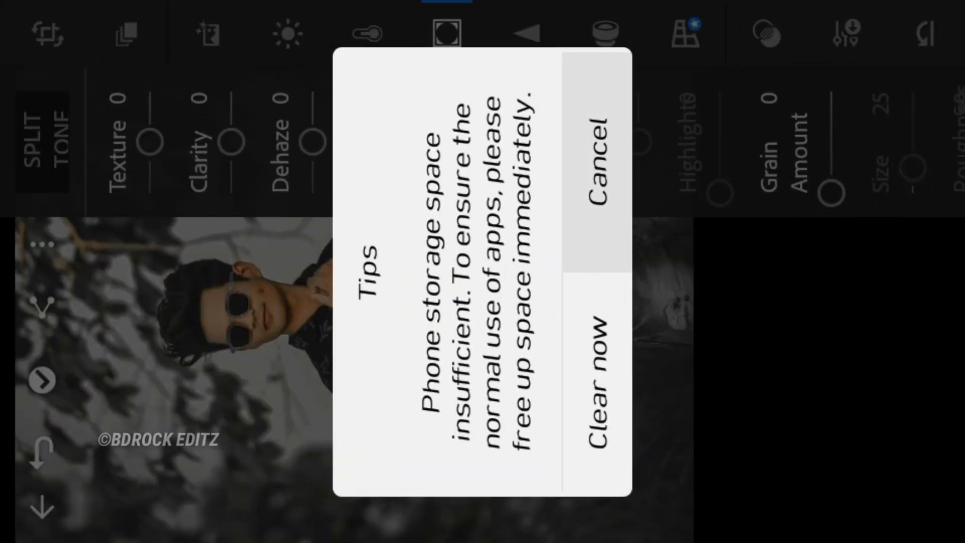
{"action": "left_click", "coordinate": [594, 151]}
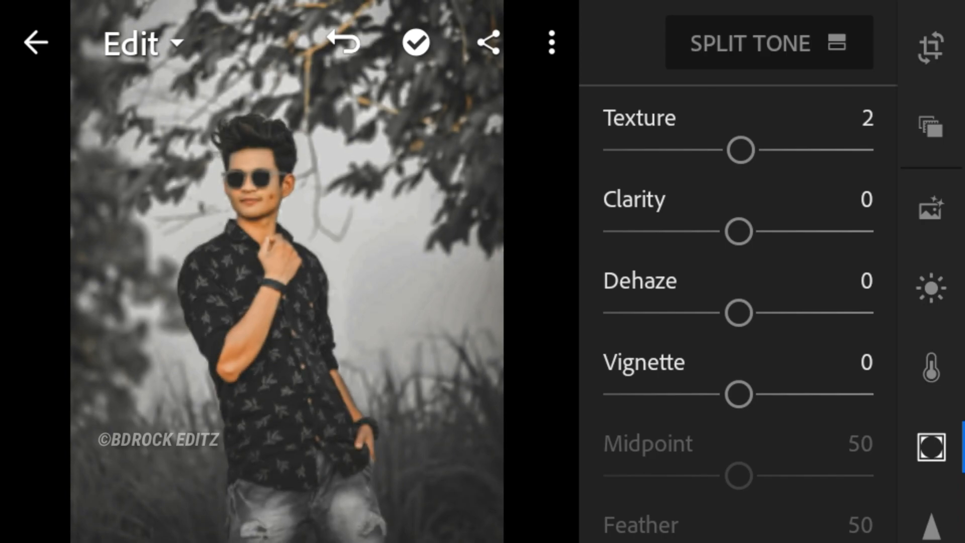
{"action": "left_click_drag", "start_coordinate": [740, 231], "coordinate": [868, 236]}
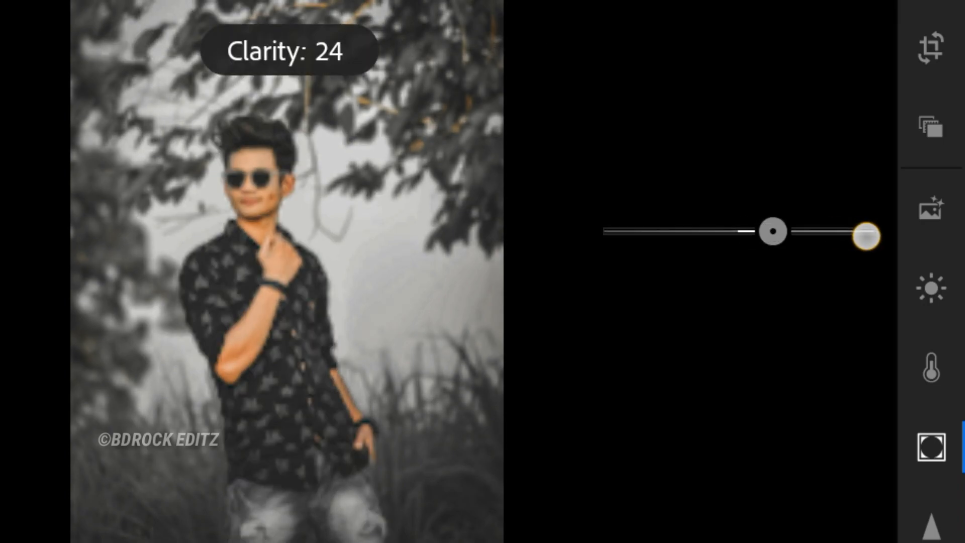
{"action": "left_click_drag", "start_coordinate": [868, 236], "coordinate": [803, 233]}
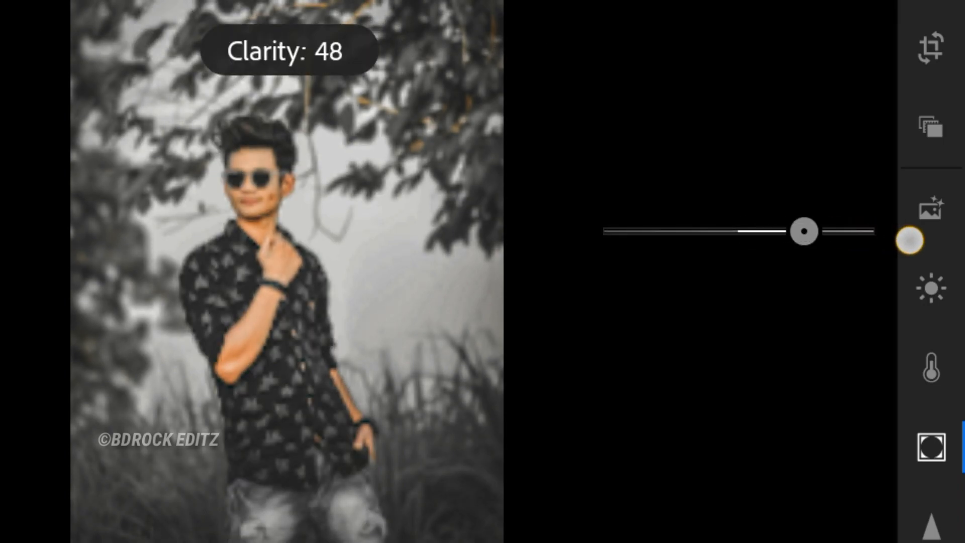
{"action": "left_click_drag", "start_coordinate": [802, 231], "coordinate": [821, 231]}
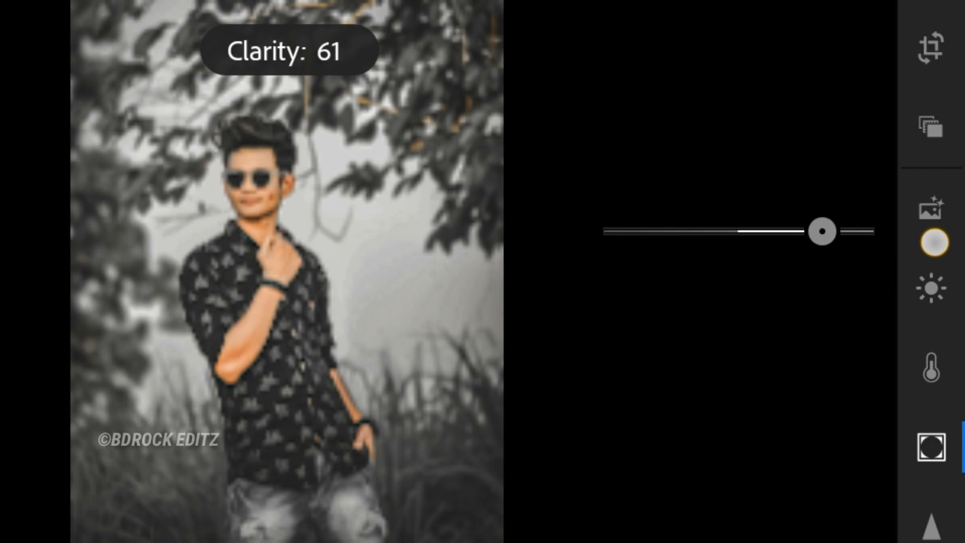
{"action": "left_click_drag", "start_coordinate": [822, 231], "coordinate": [835, 231]}
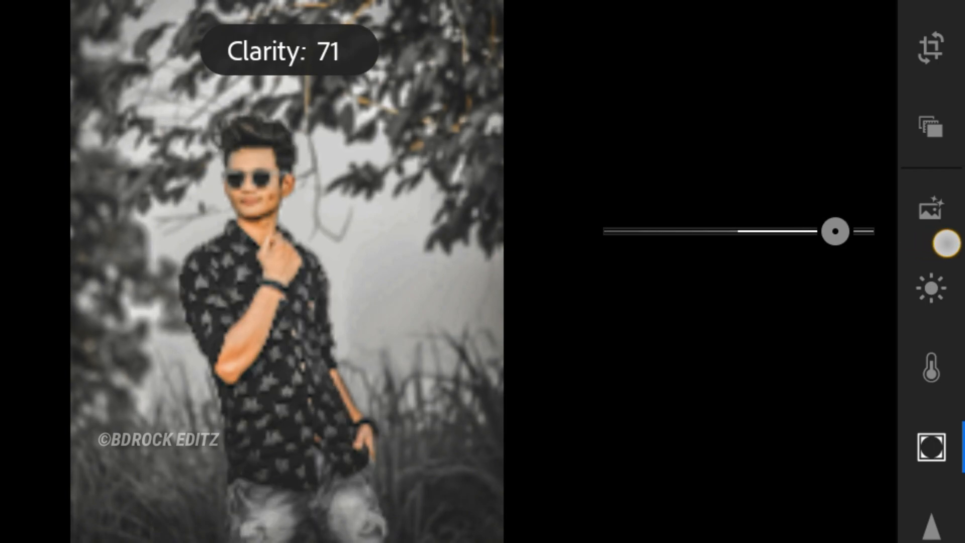
{"action": "left_click_drag", "start_coordinate": [824, 232], "coordinate": [837, 231]}
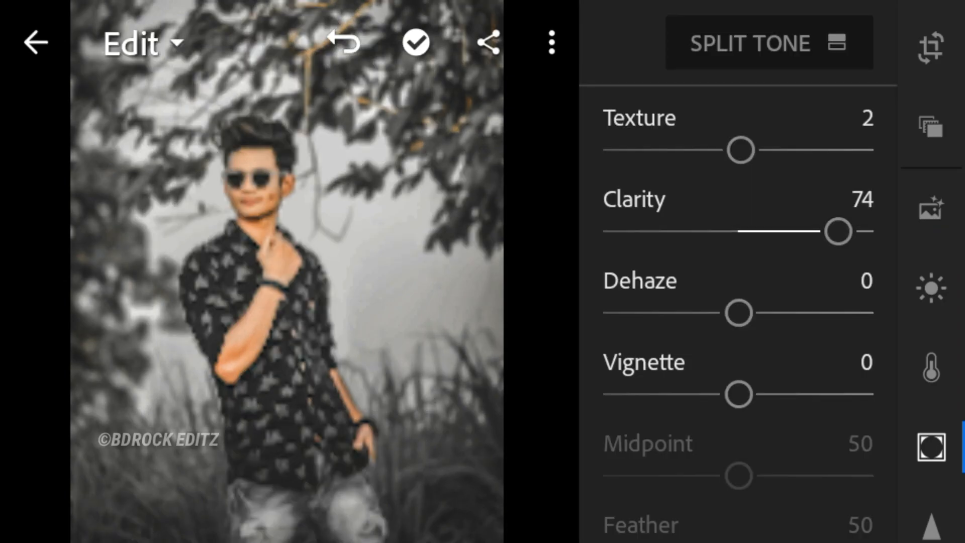
{"action": "left_click_drag", "start_coordinate": [740, 395], "coordinate": [732, 394]}
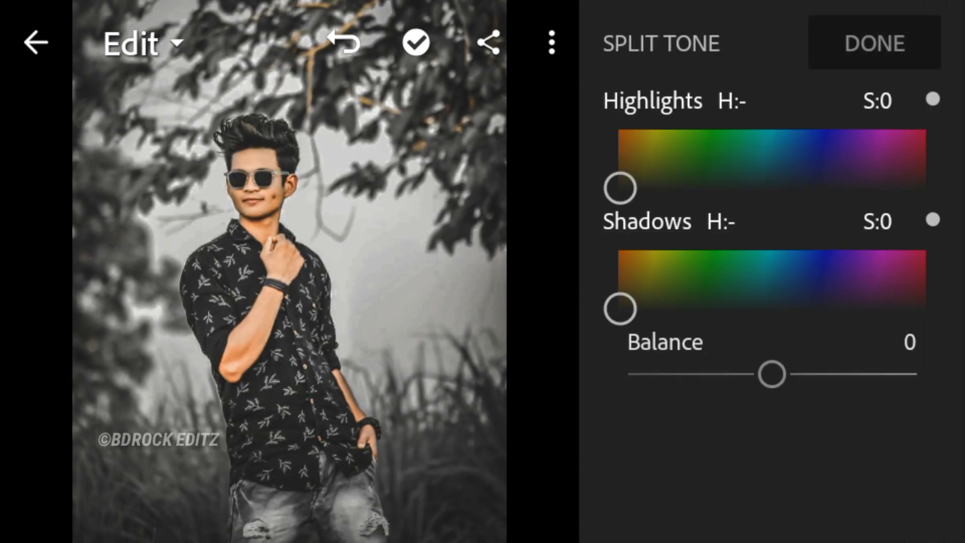
Tint the highlights a soft blue at hue 242, saturation 24.
{"action": "left_click_drag", "start_coordinate": [619, 187], "coordinate": [671, 170]}
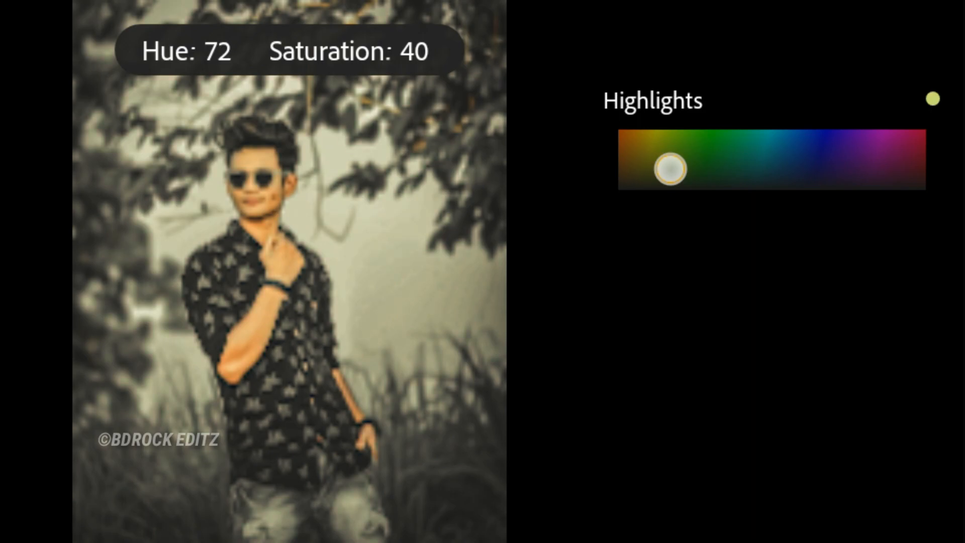
{"action": "left_click_drag", "start_coordinate": [669, 169], "coordinate": [731, 187]}
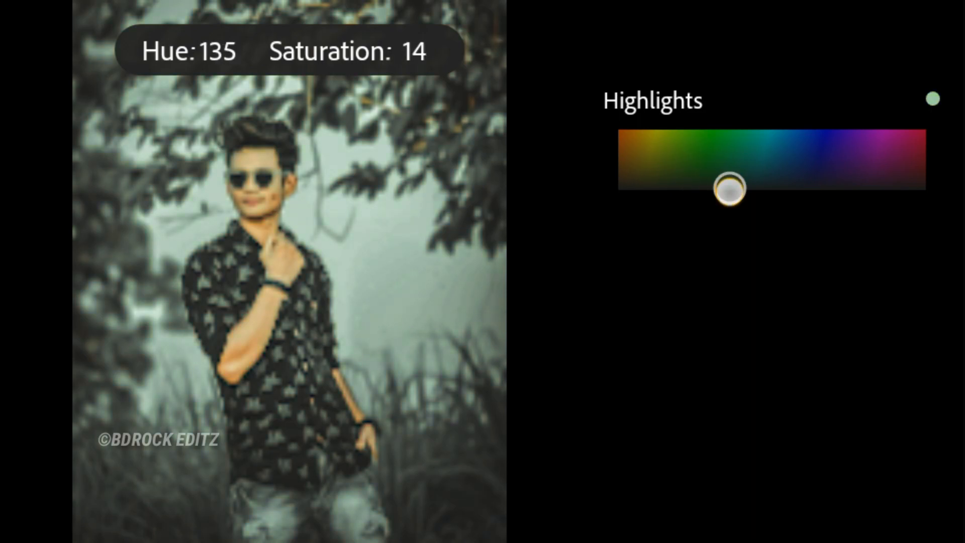
{"action": "left_click_drag", "start_coordinate": [730, 188], "coordinate": [793, 191]}
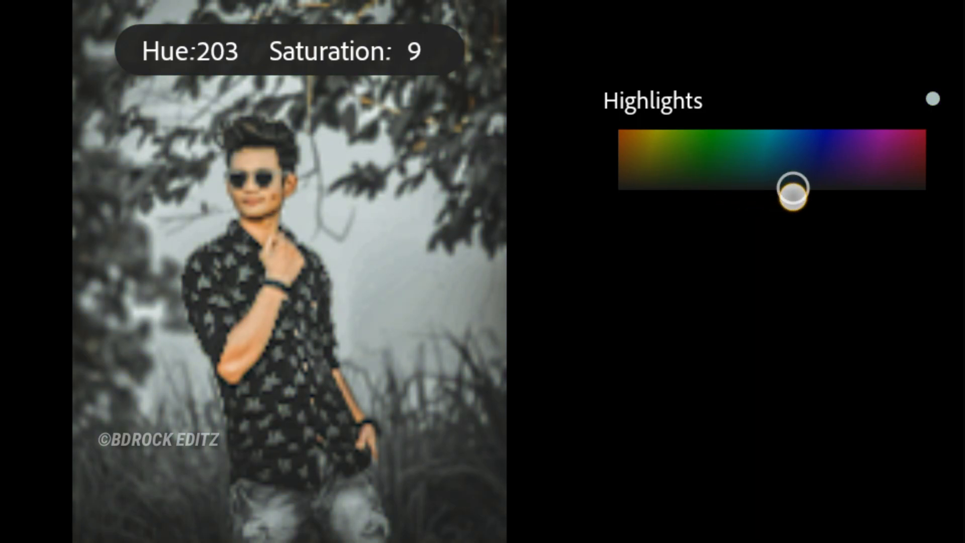
{"action": "left_click_drag", "start_coordinate": [793, 191], "coordinate": [815, 190]}
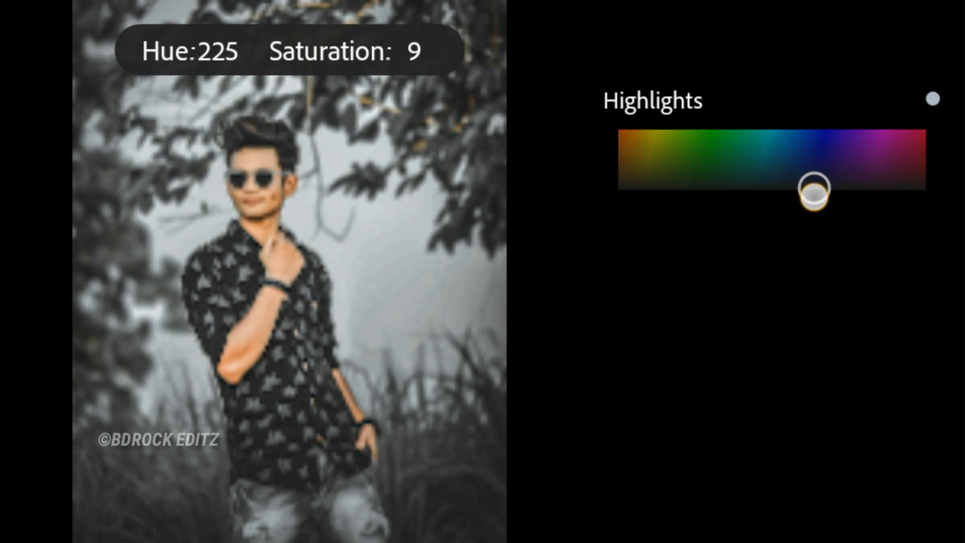
{"action": "left_click_drag", "start_coordinate": [815, 191], "coordinate": [828, 190]}
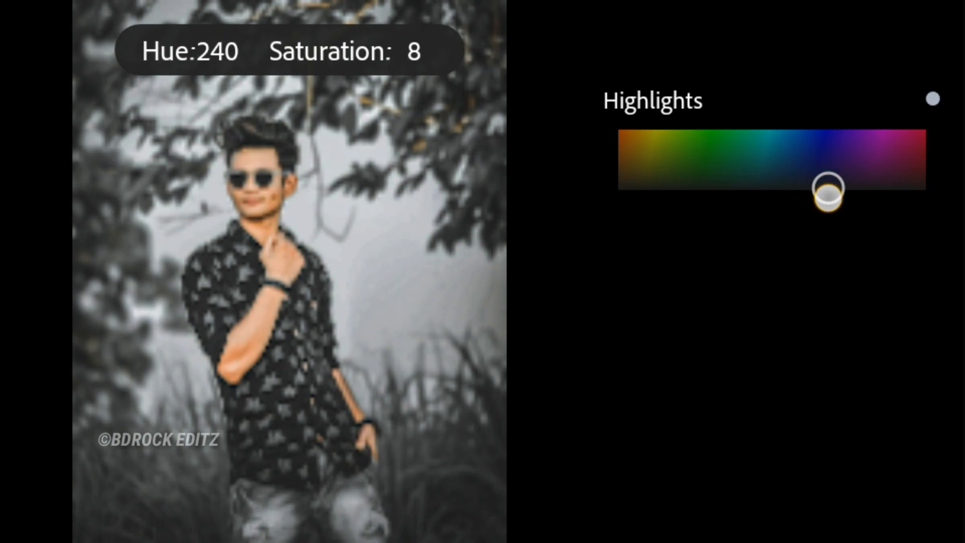
{"action": "left_click_drag", "start_coordinate": [829, 191], "coordinate": [835, 191]}
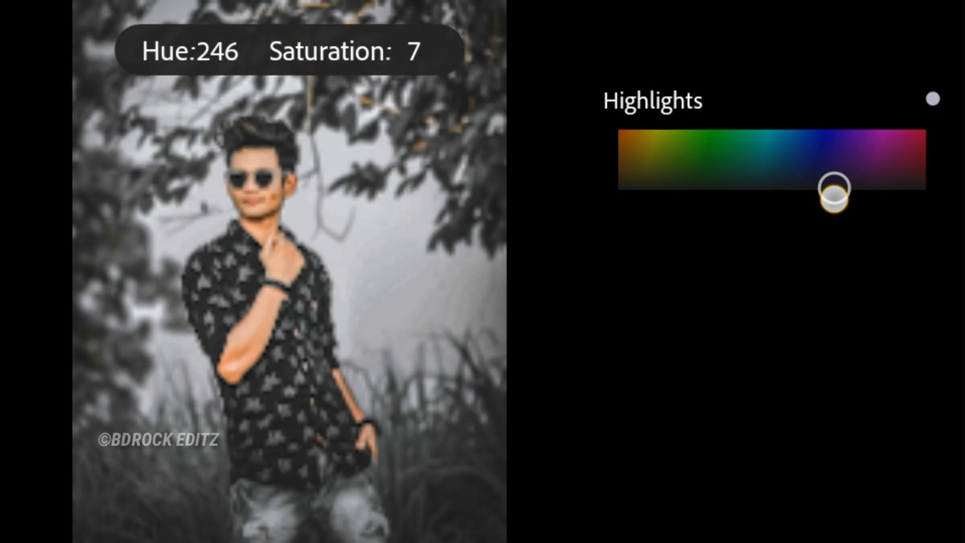
{"action": "left_click_drag", "start_coordinate": [834, 191], "coordinate": [832, 191]}
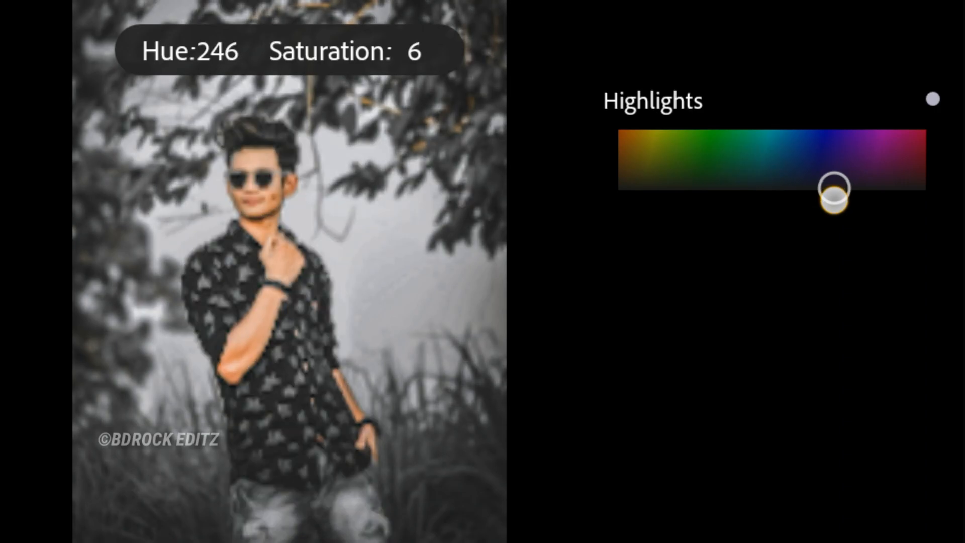
{"action": "left_click_drag", "start_coordinate": [838, 189], "coordinate": [833, 189]}
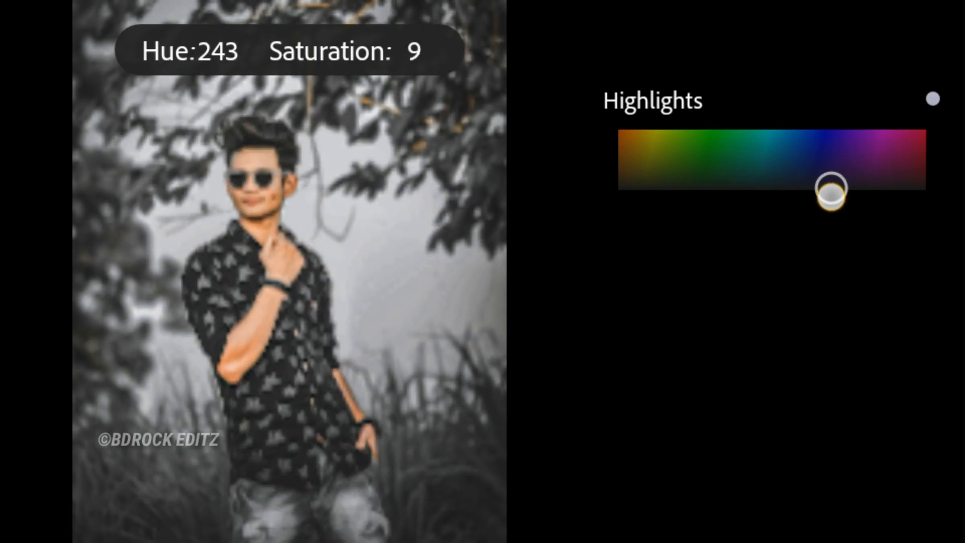
{"action": "left_click_drag", "start_coordinate": [833, 189], "coordinate": [829, 189]}
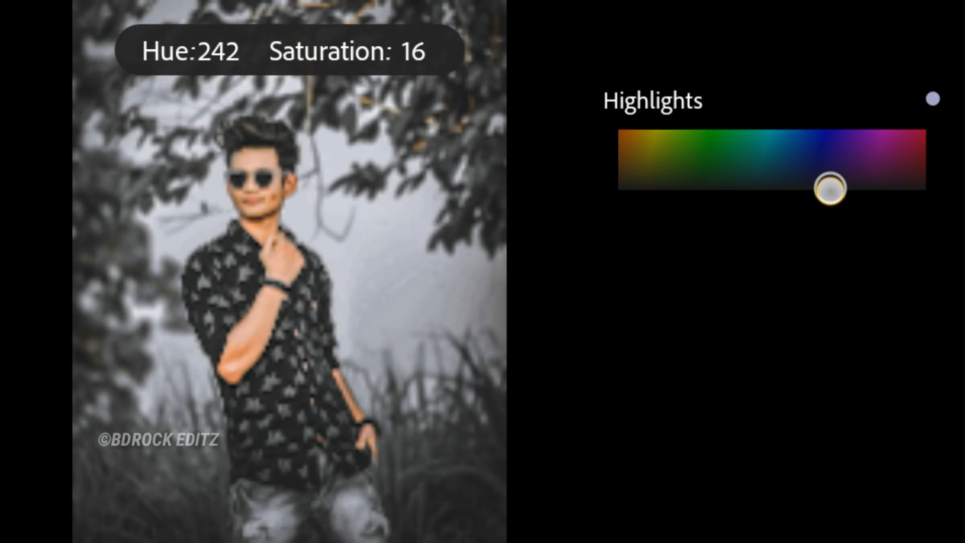
{"action": "left_click_drag", "start_coordinate": [830, 187], "coordinate": [831, 186]}
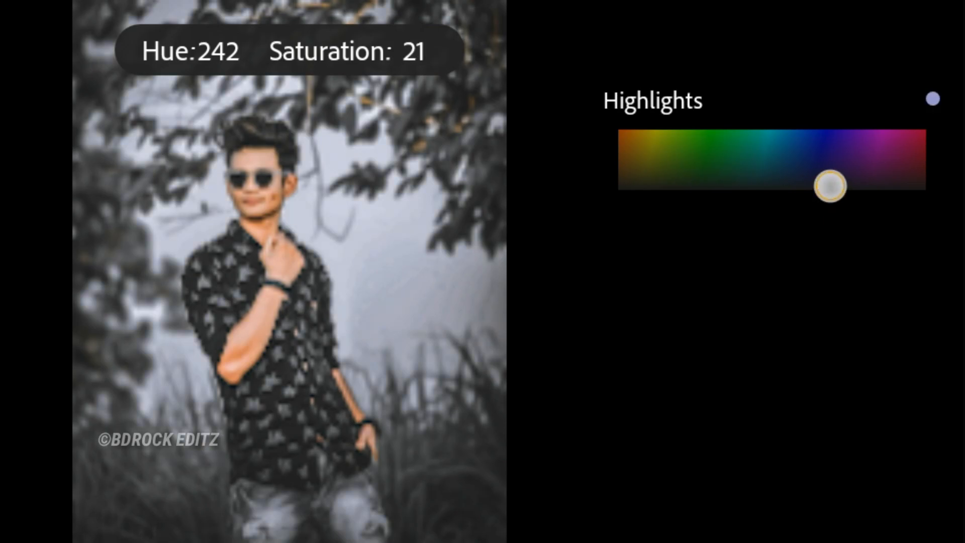
{"action": "left_click_drag", "start_coordinate": [830, 185], "coordinate": [828, 183]}
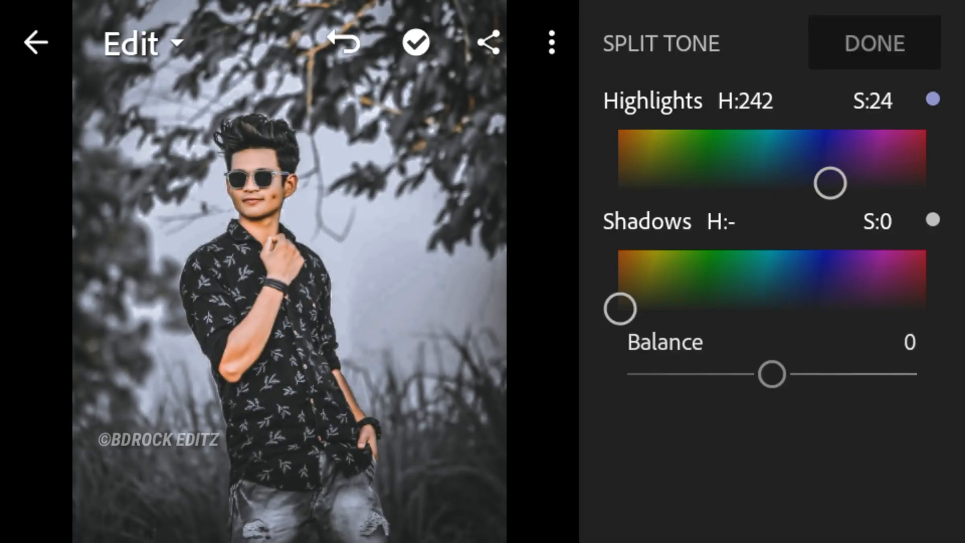
Tint the shadows blue at hue 245, saturation 12, and confirm the split tone.
{"action": "left_click_drag", "start_coordinate": [619, 309], "coordinate": [661, 293]}
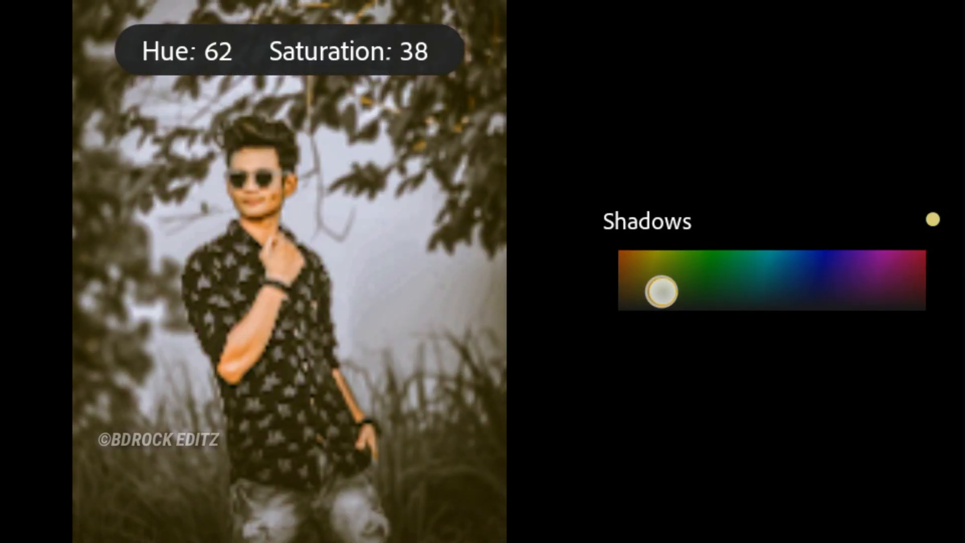
{"action": "left_click_drag", "start_coordinate": [663, 290], "coordinate": [832, 309]}
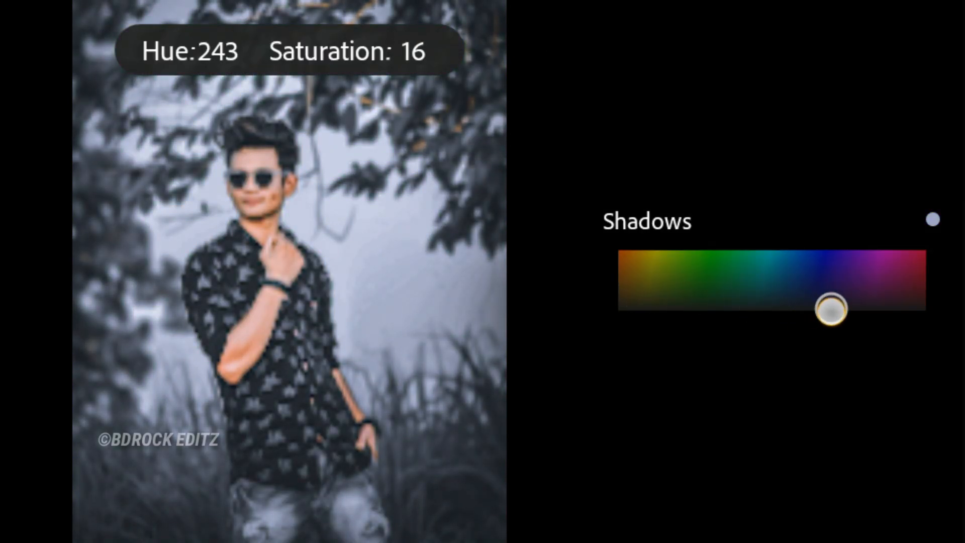
{"action": "left_click_drag", "start_coordinate": [830, 309], "coordinate": [833, 309]}
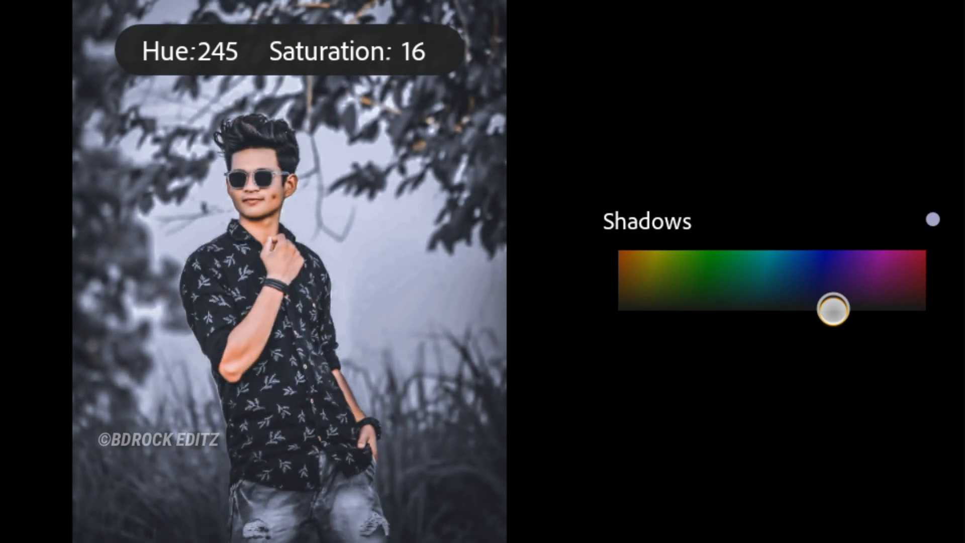
{"action": "left_click_drag", "start_coordinate": [832, 307], "coordinate": [832, 313]}
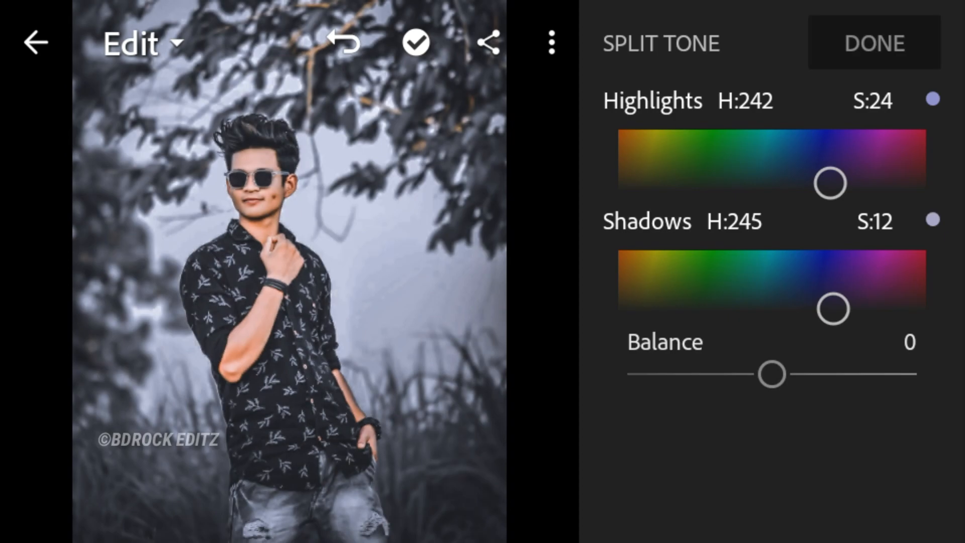
{"action": "left_click", "coordinate": [874, 42]}
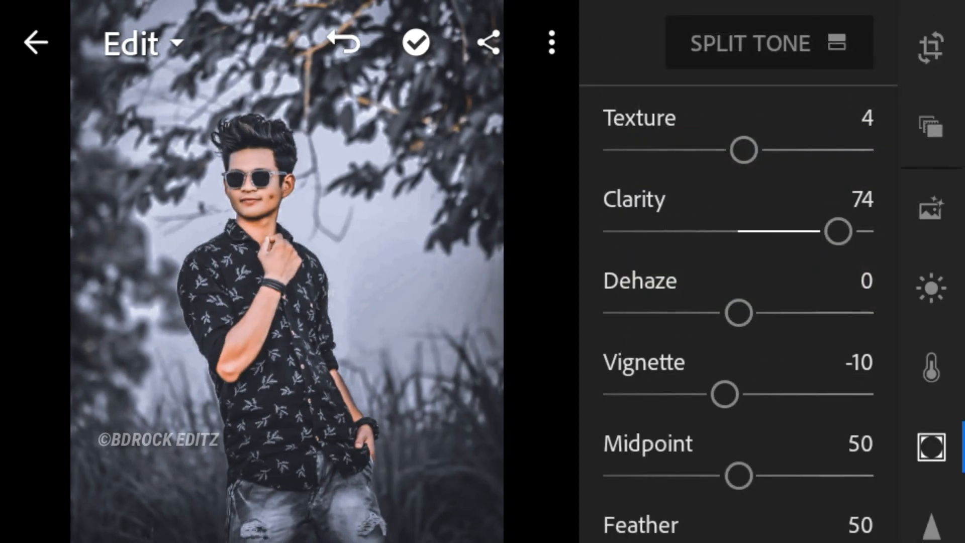
Hide the adjustments and copy this portrait's edit settings with Copy Settings.
{"action": "left_click", "coordinate": [930, 446]}
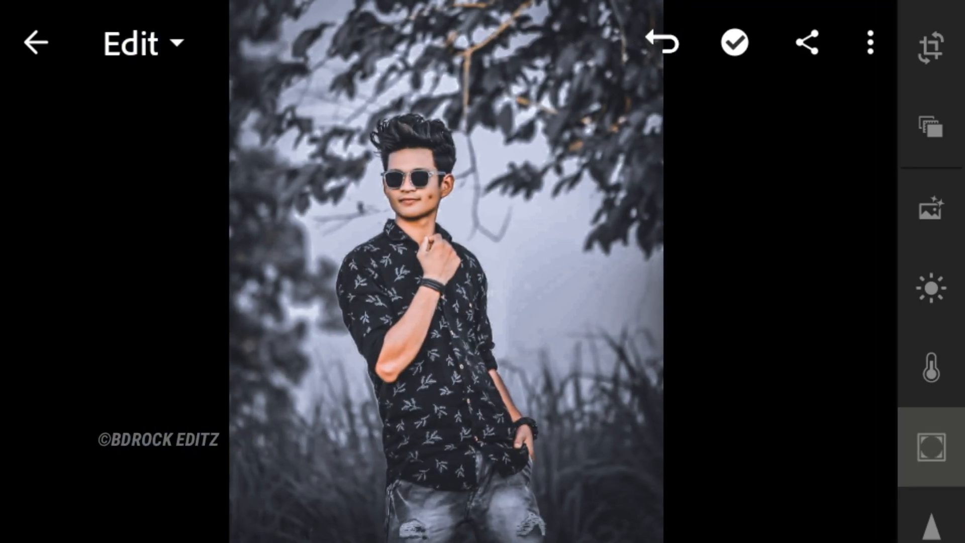
{"action": "left_click", "coordinate": [869, 42]}
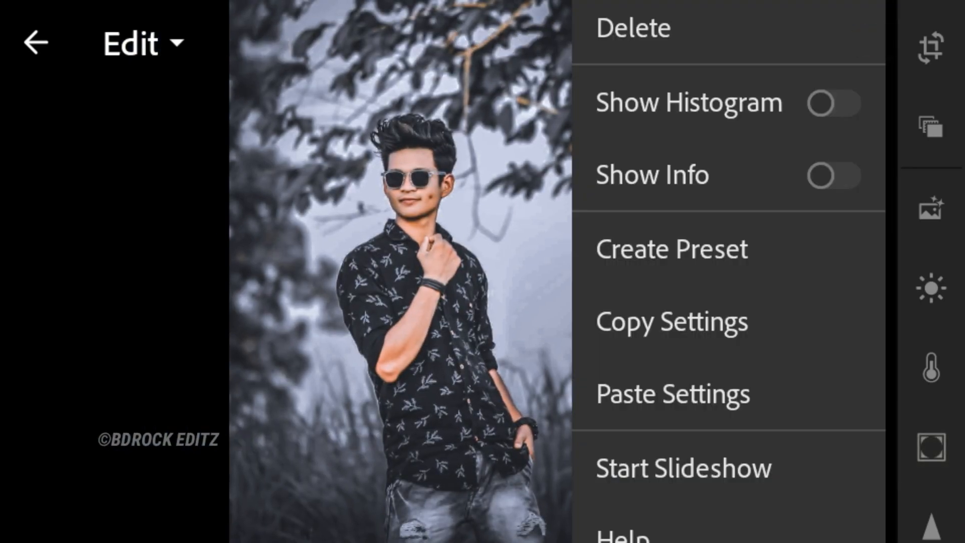
{"action": "left_click", "coordinate": [671, 321]}
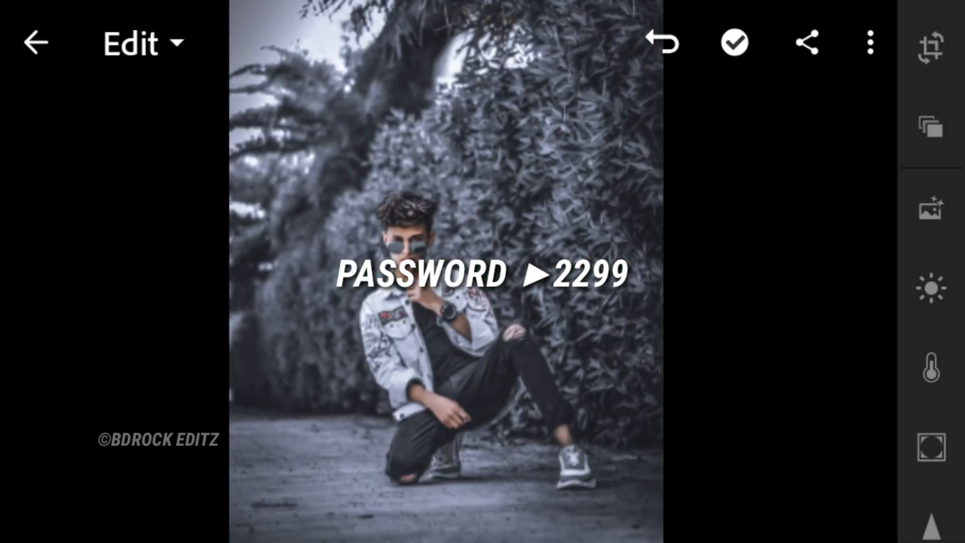
Paste the copied grade onto the motorcycle photo, then bring up the kneeling-man photo's options.
{"action": "left_click", "coordinate": [655, 483]}
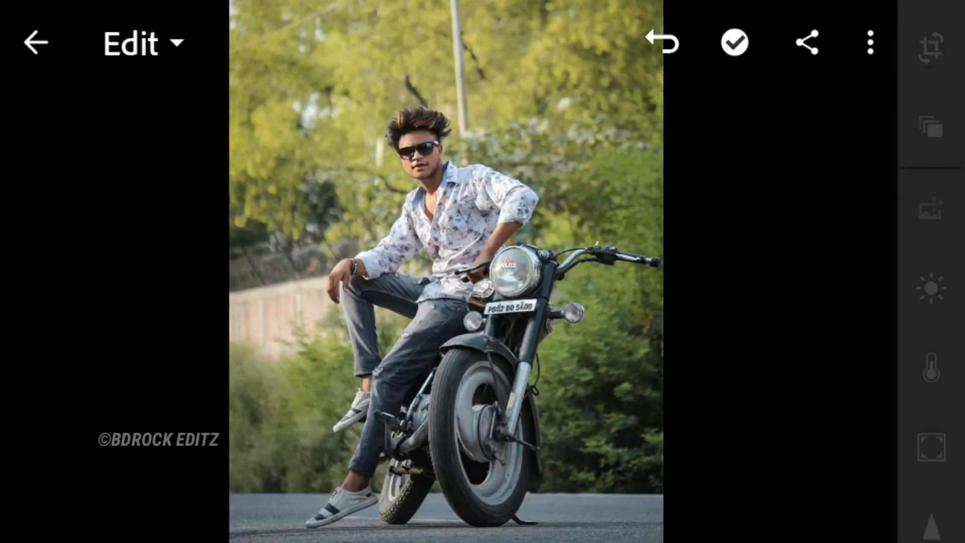
{"action": "left_click", "coordinate": [661, 42]}
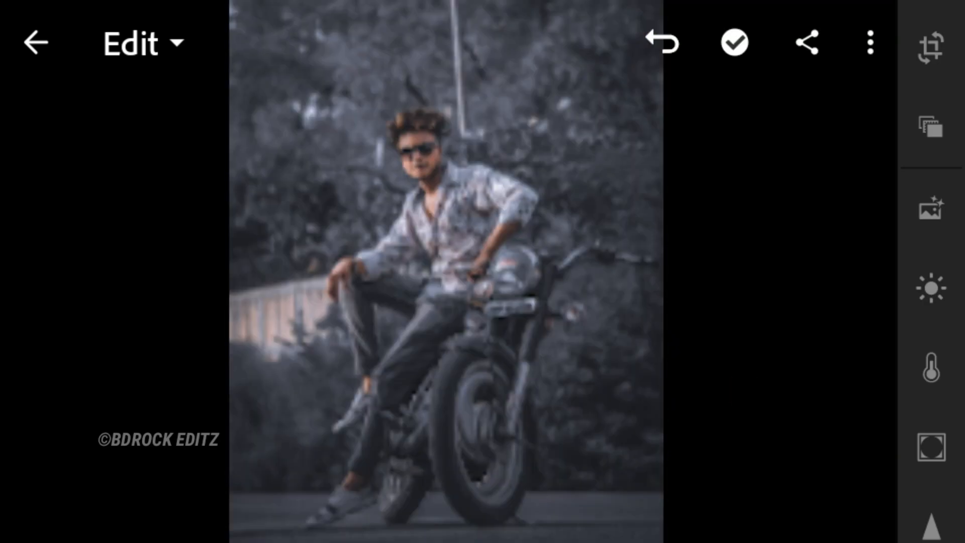
{"action": "left_click", "coordinate": [619, 469]}
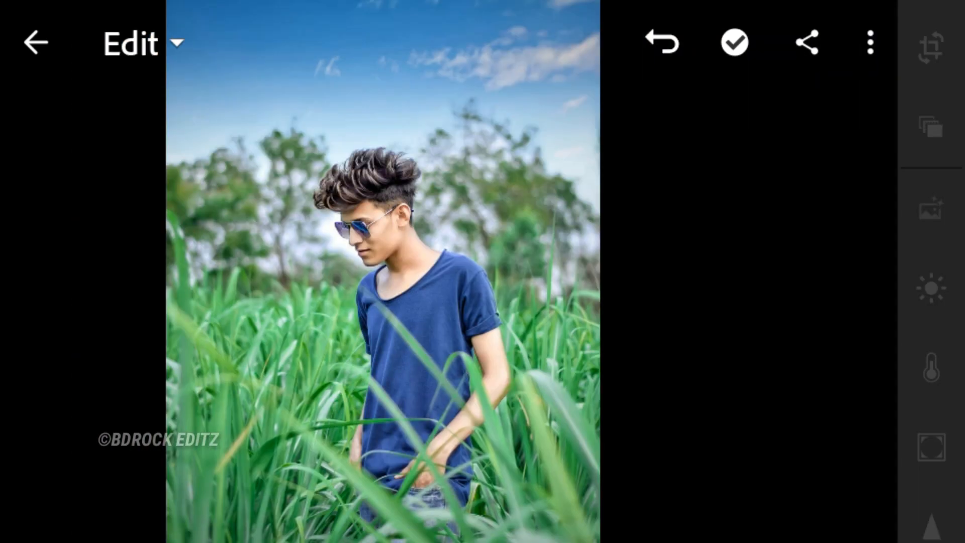
{"action": "left_click", "coordinate": [660, 42]}
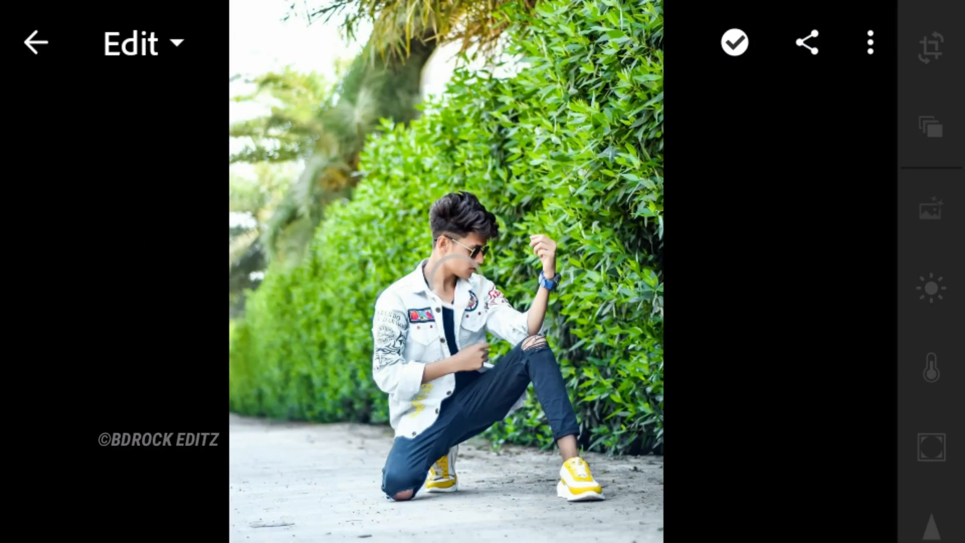
{"action": "left_click", "coordinate": [869, 42]}
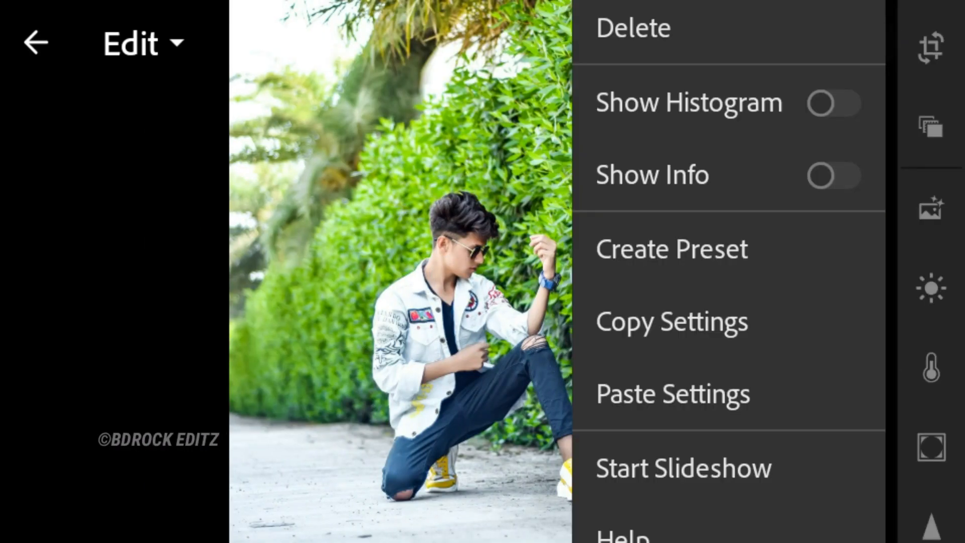